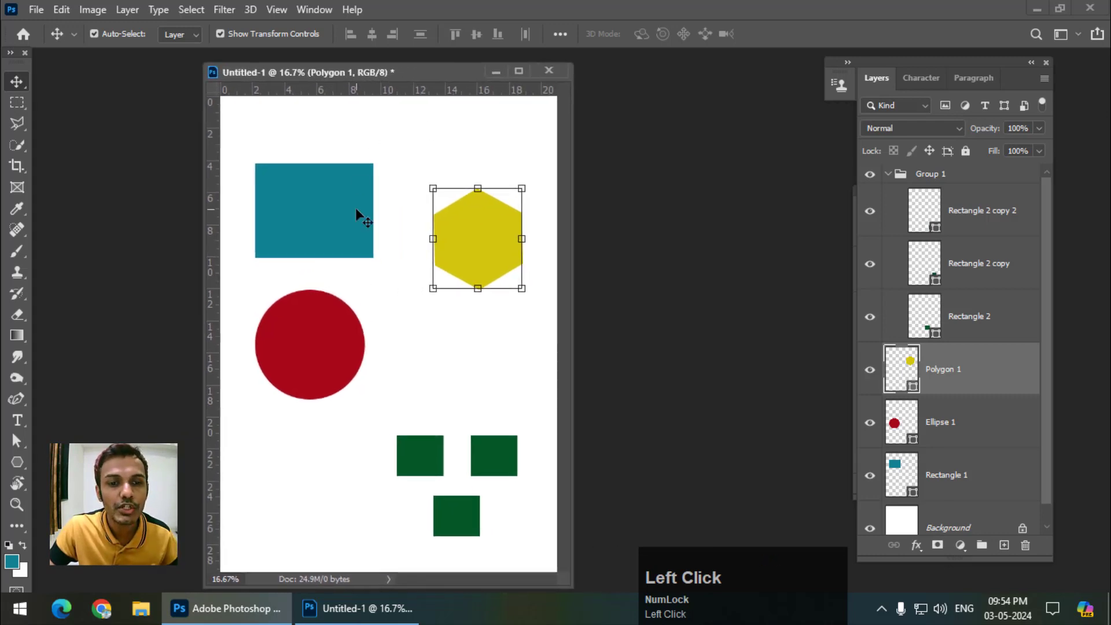
# Step: Scroll up over the document while the Move tool is active
pyautogui.scroll(3)
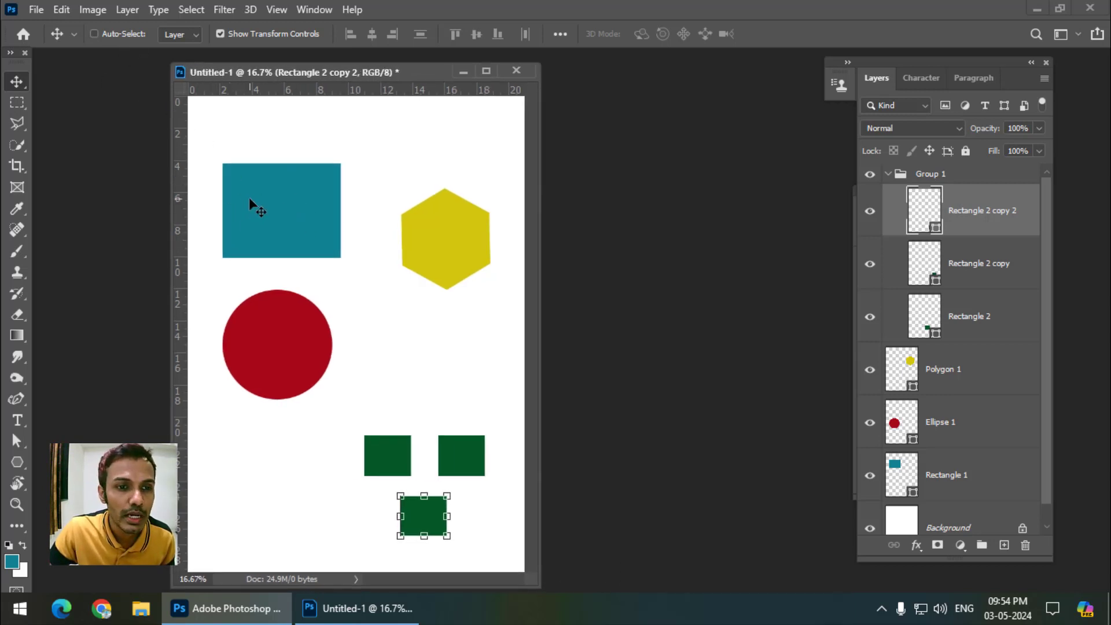
pyautogui.moveTo(297, 204)
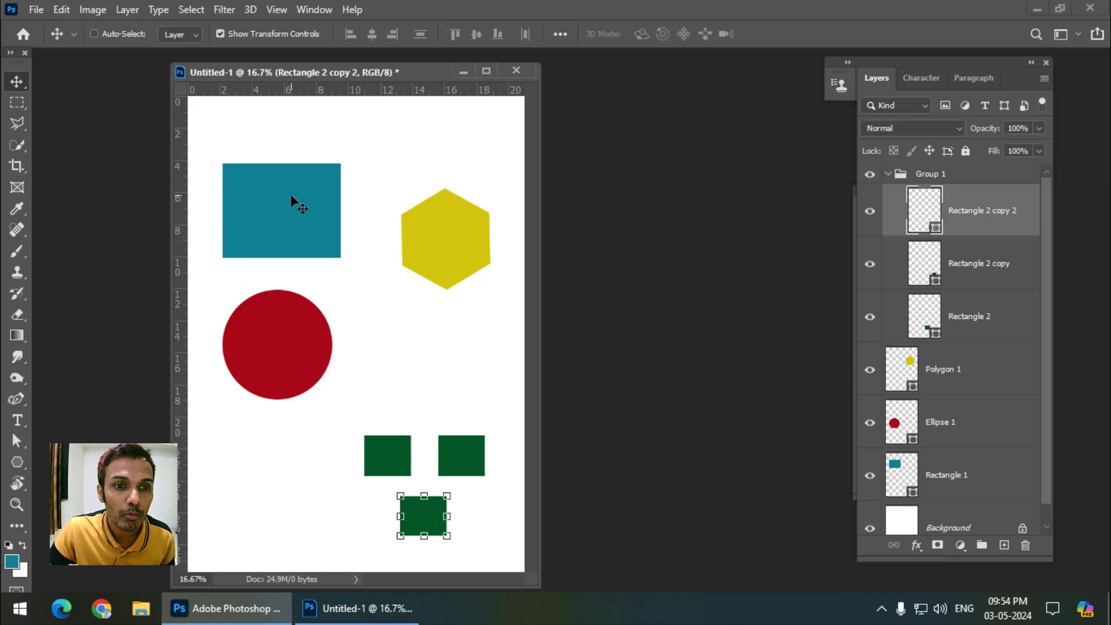
# Step: Try clicking the teal rectangle, then activate the teal rectangle and red circle layers in the Layers panel
pyautogui.click(301, 216)
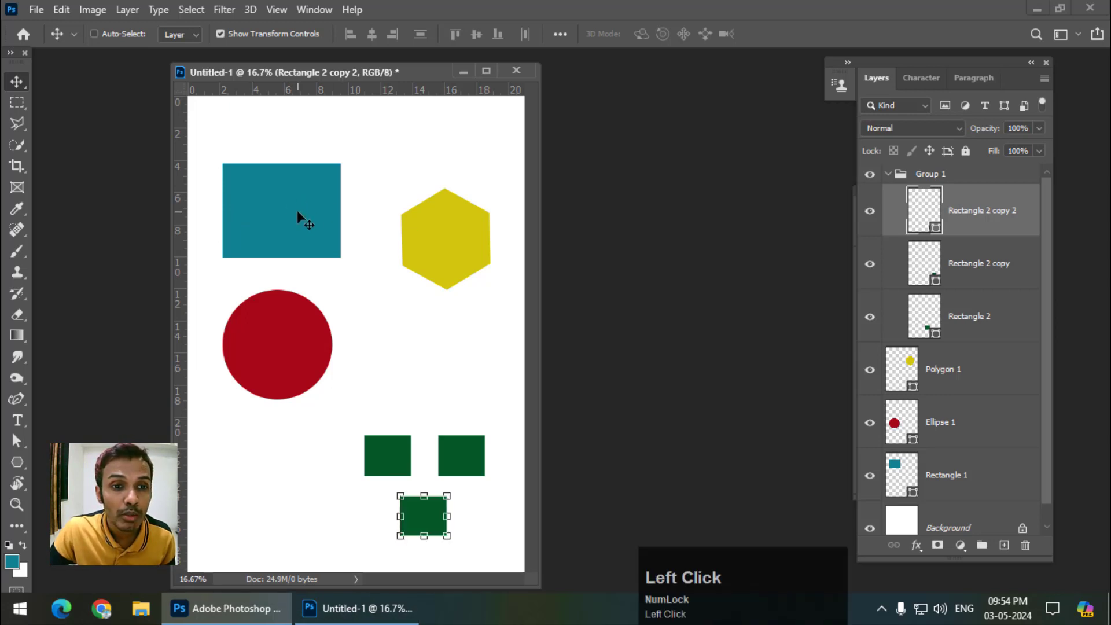
pyautogui.moveTo(962, 409)
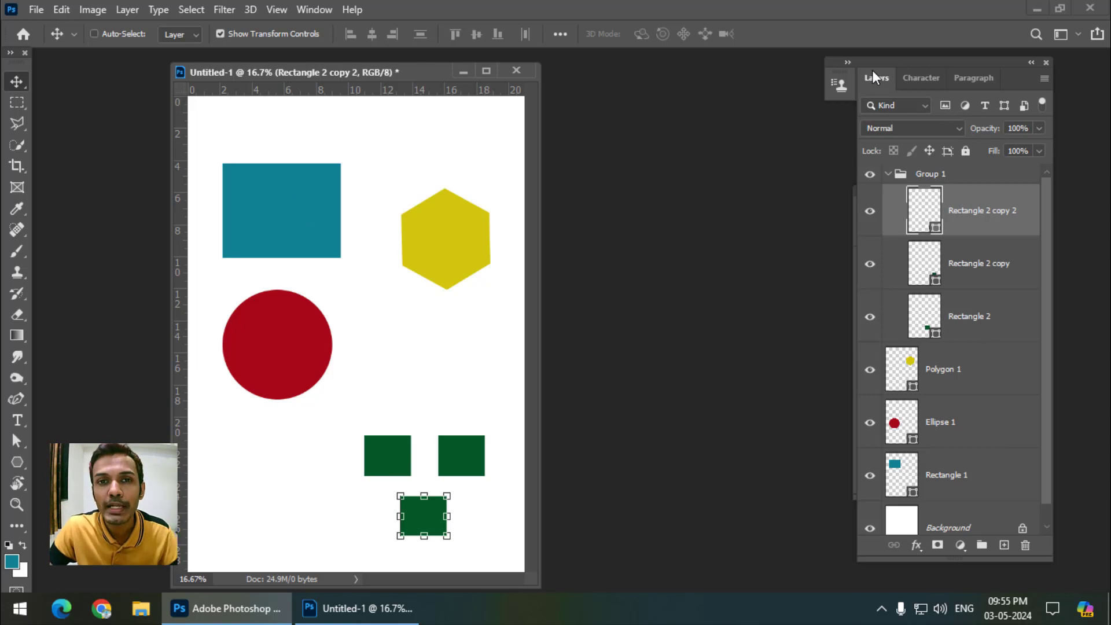
pyautogui.click(946, 475)
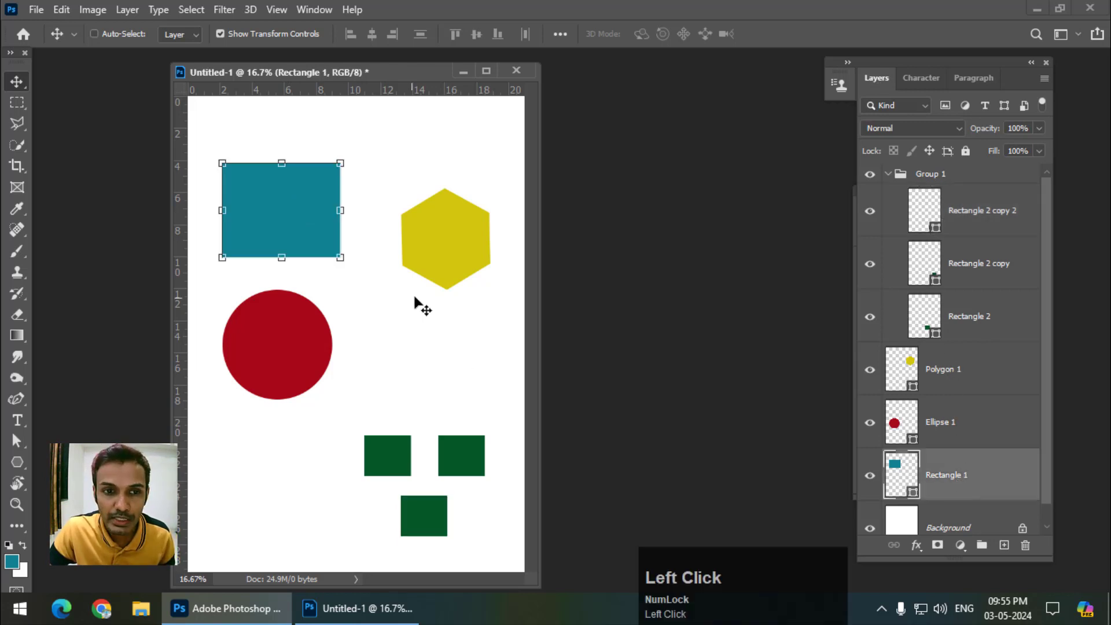
pyautogui.click(941, 422)
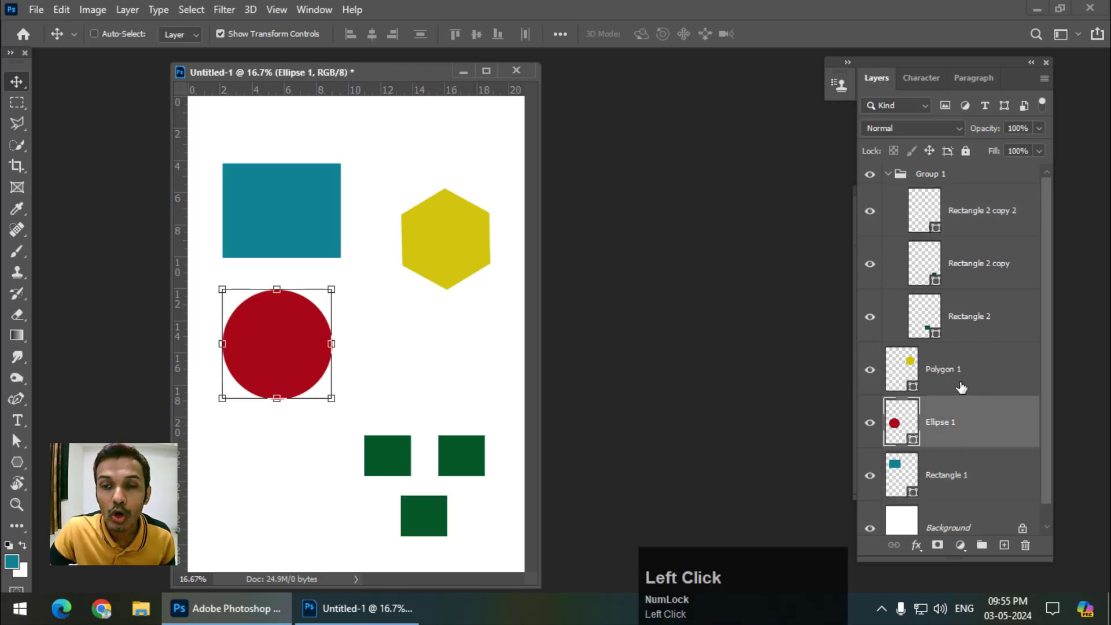
# Step: Right-click the green squares and pick Rectangle 2 from the layer context menu
pyautogui.rightClick(445, 237)
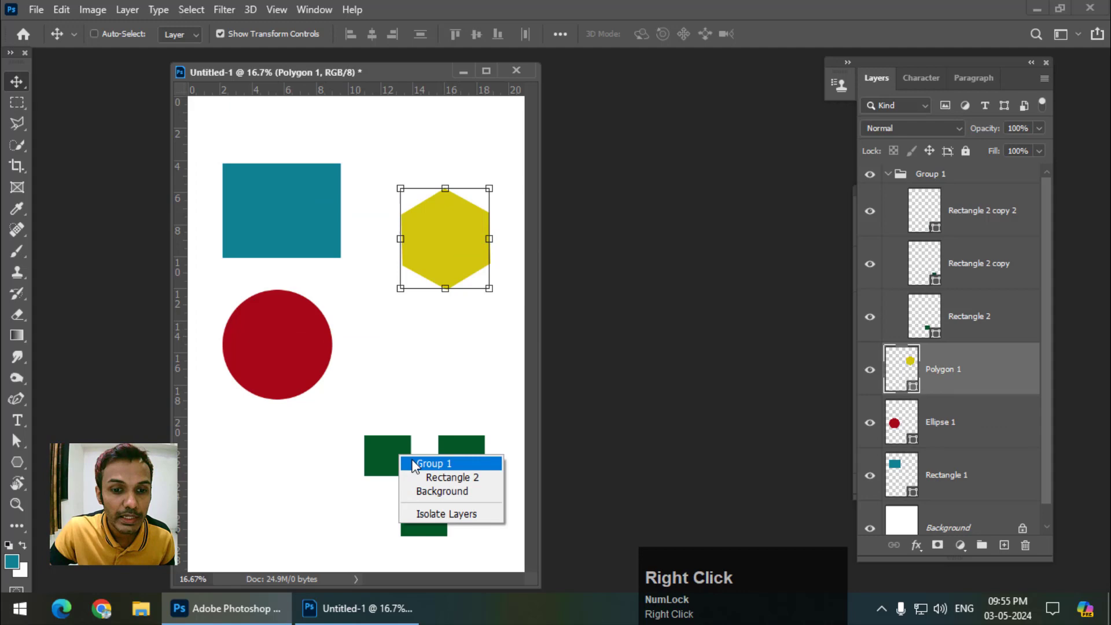
pyautogui.click(450, 477)
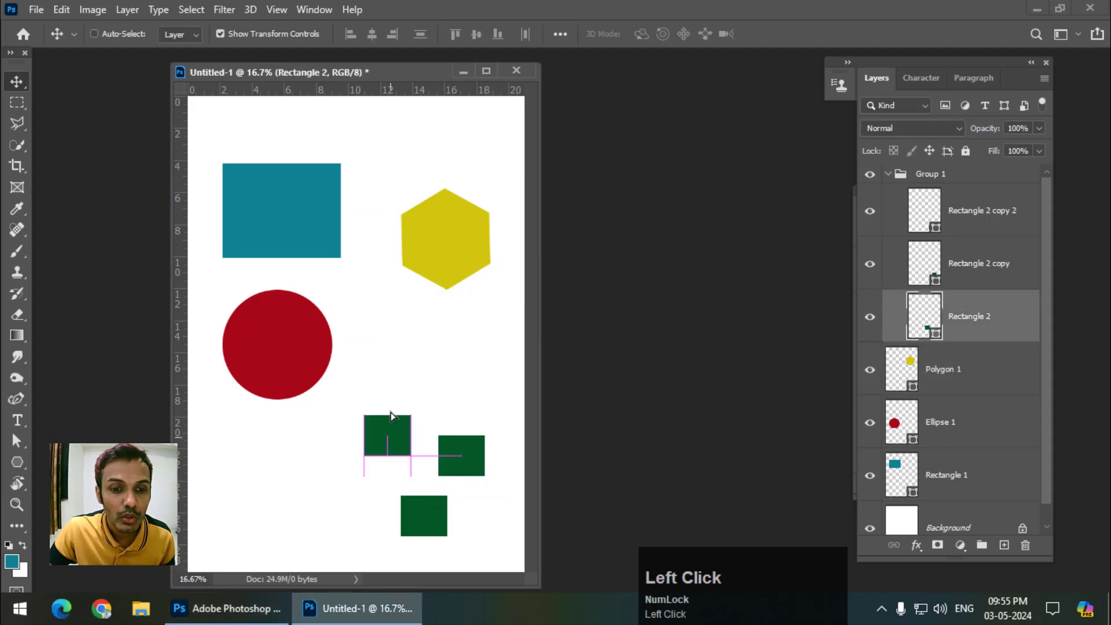
pyautogui.click(387, 456)
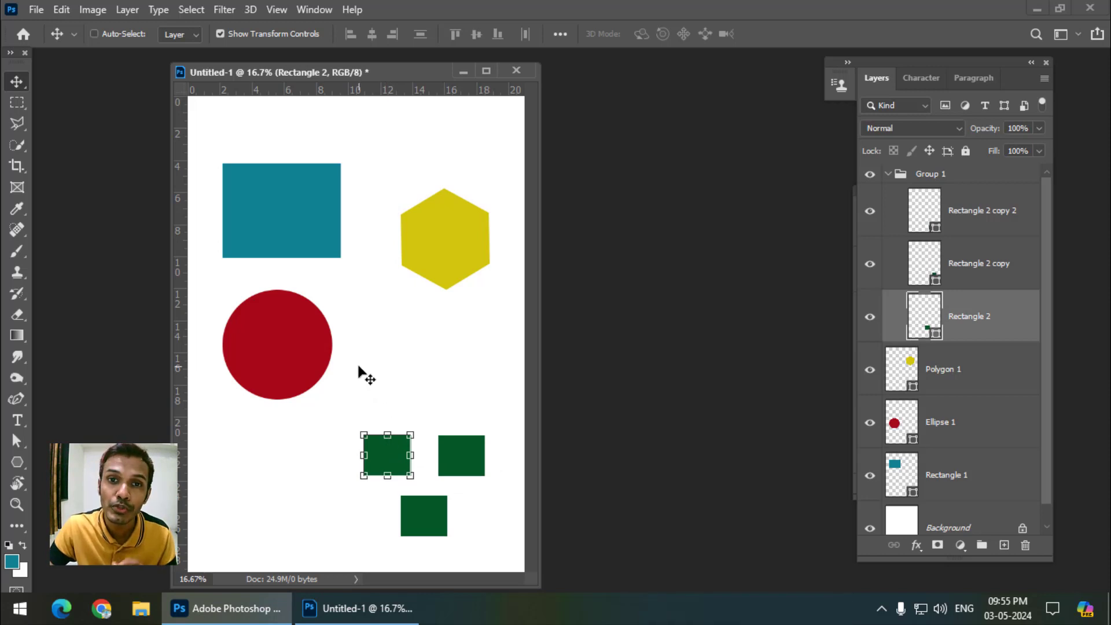
pyautogui.moveTo(136, 39)
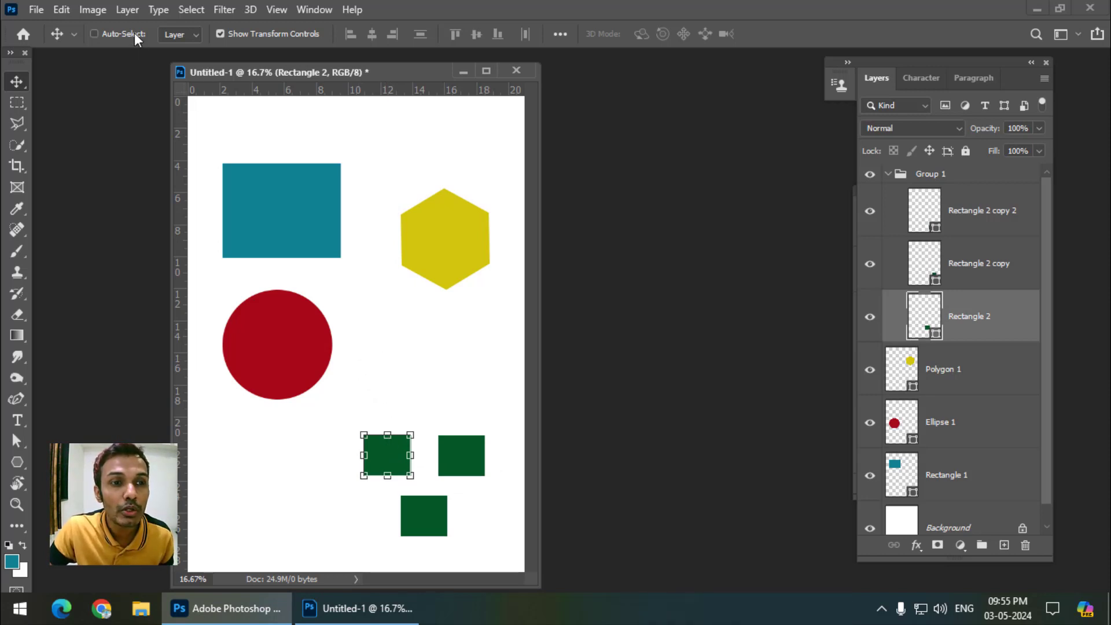
# Step: Enable Auto-Select, then click the red circle, two green squares and teal rectangle on canvas
pyautogui.click(95, 33)
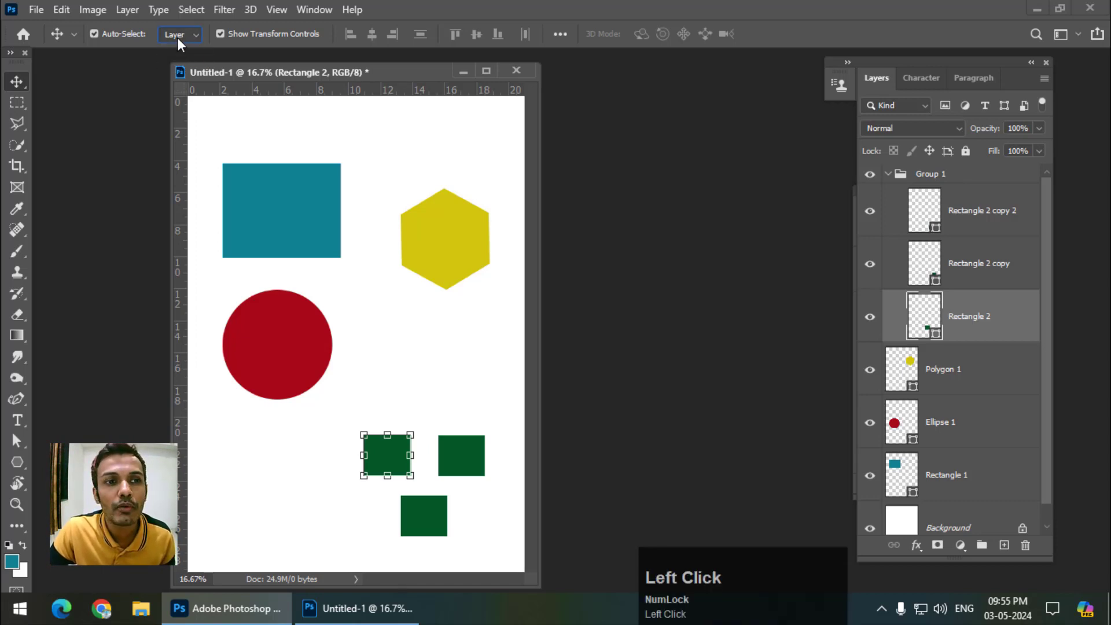
pyautogui.moveTo(284, 209)
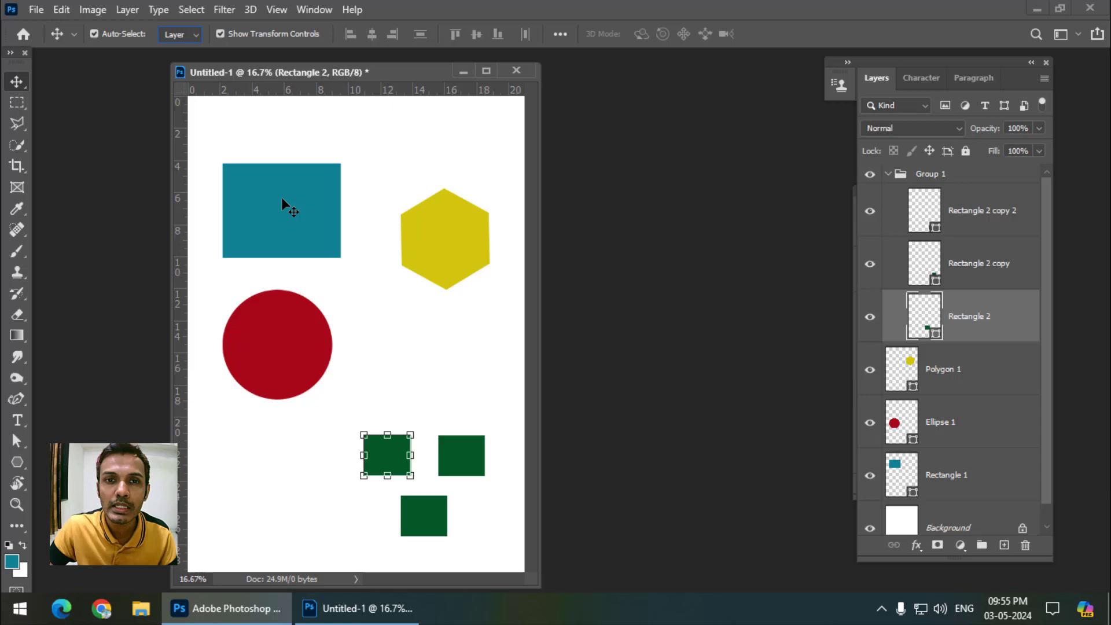
pyautogui.moveTo(287, 214)
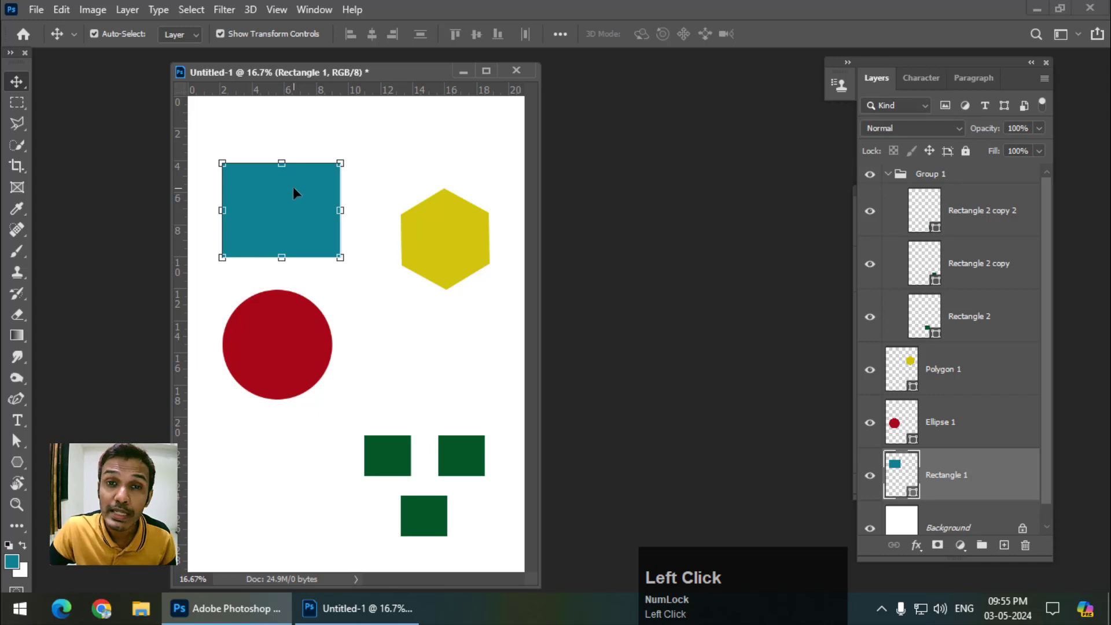
pyautogui.click(445, 236)
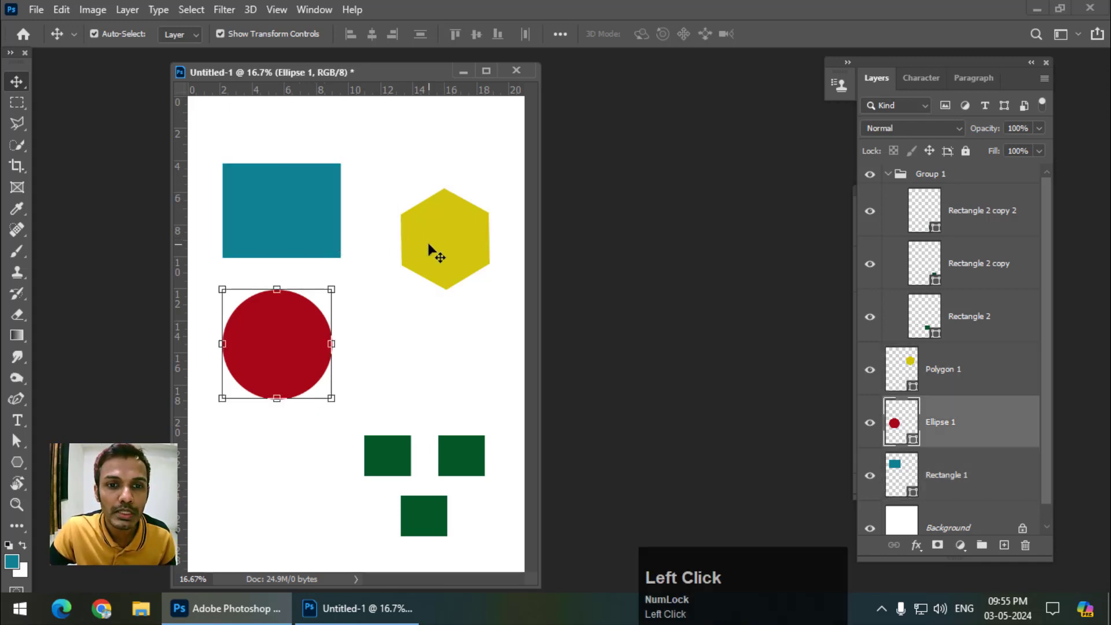
pyautogui.click(388, 455)
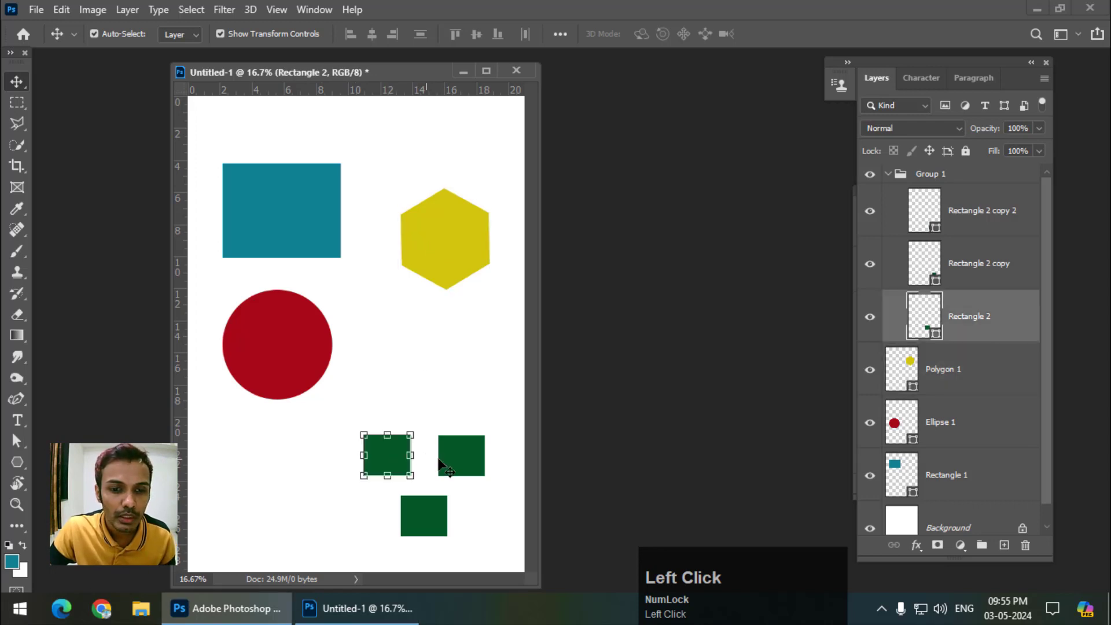
pyautogui.click(423, 516)
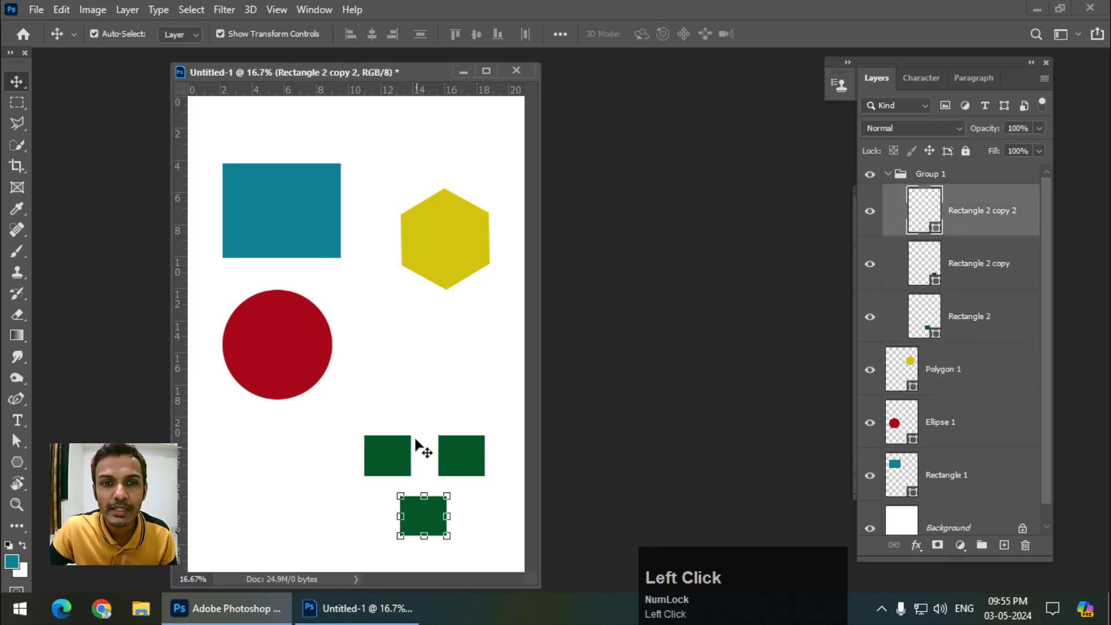
pyautogui.click(281, 210)
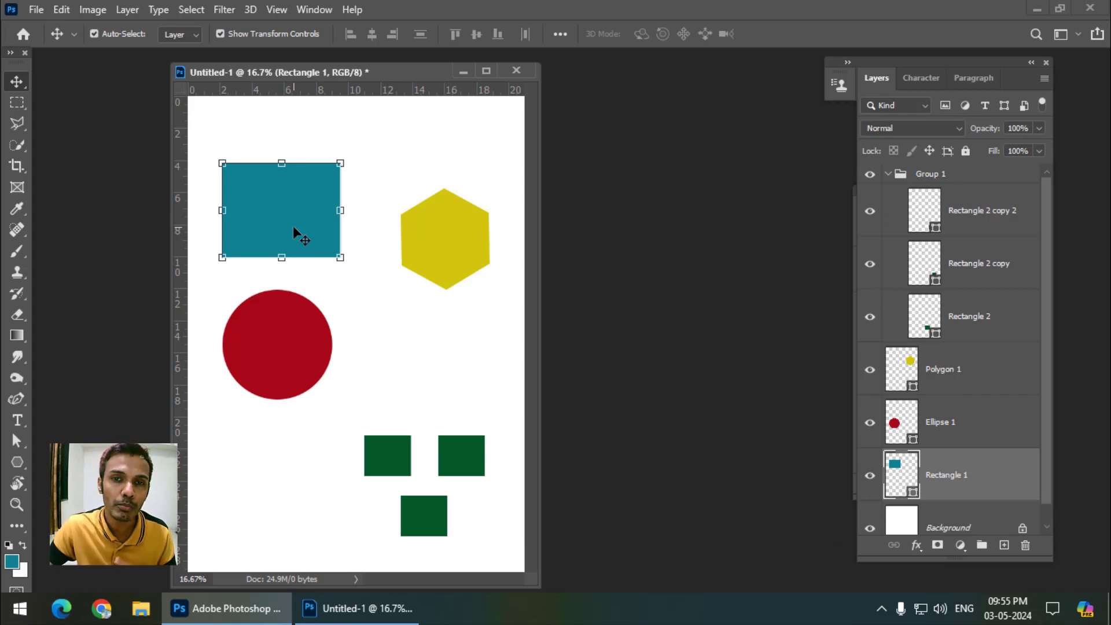
pyautogui.moveTo(269, 64)
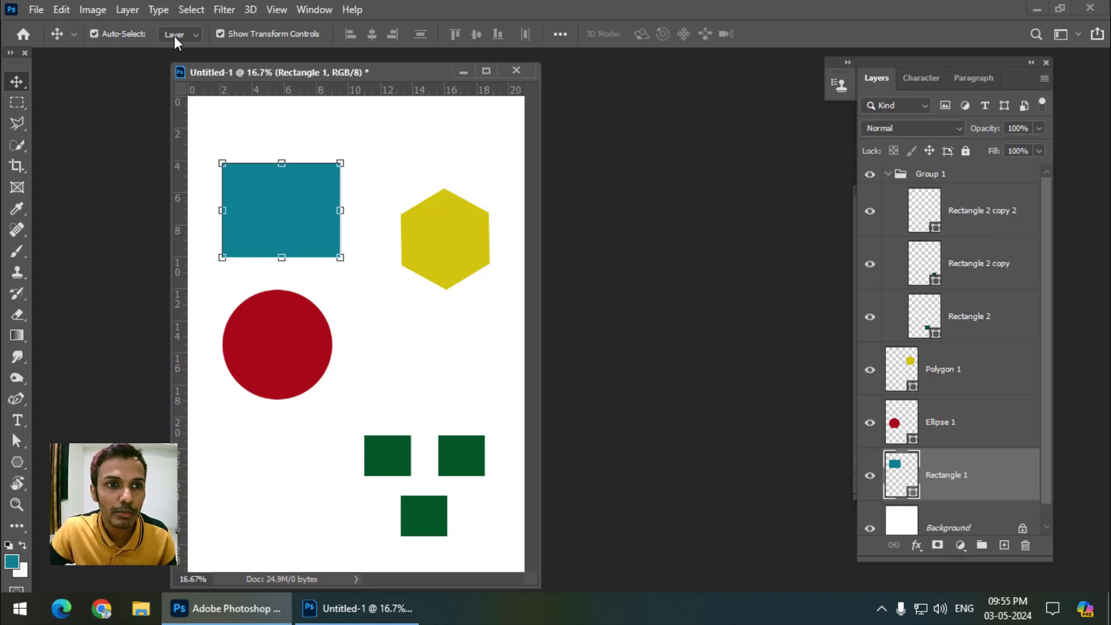
# Step: Switch Auto-Select to Group, drag the green squares group, and click the yellow hexagon
pyautogui.click(180, 34)
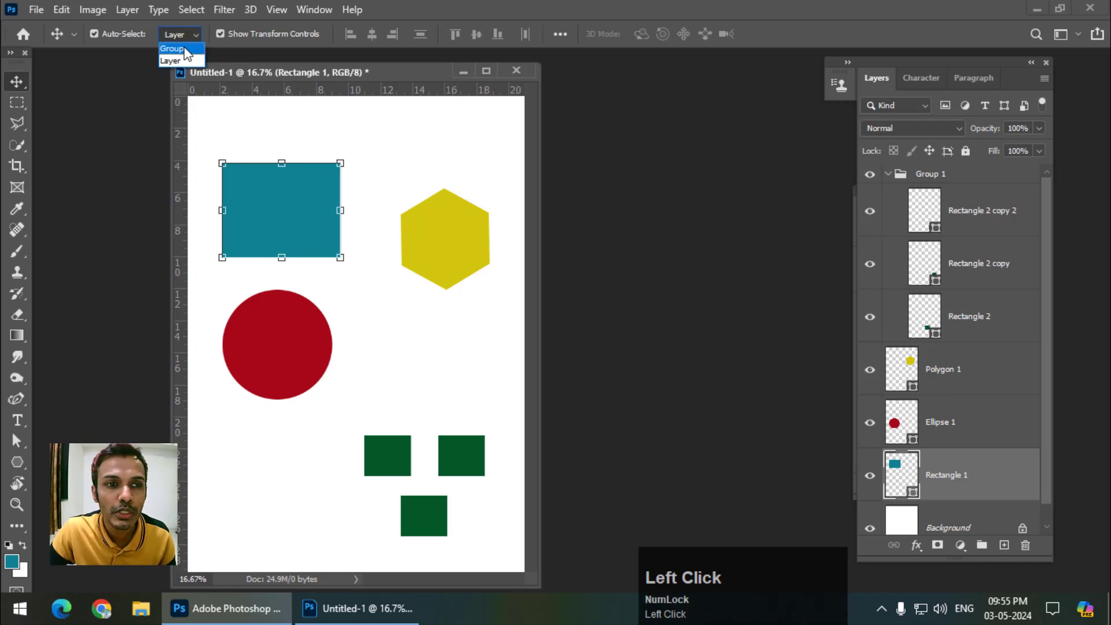
pyautogui.click(171, 48)
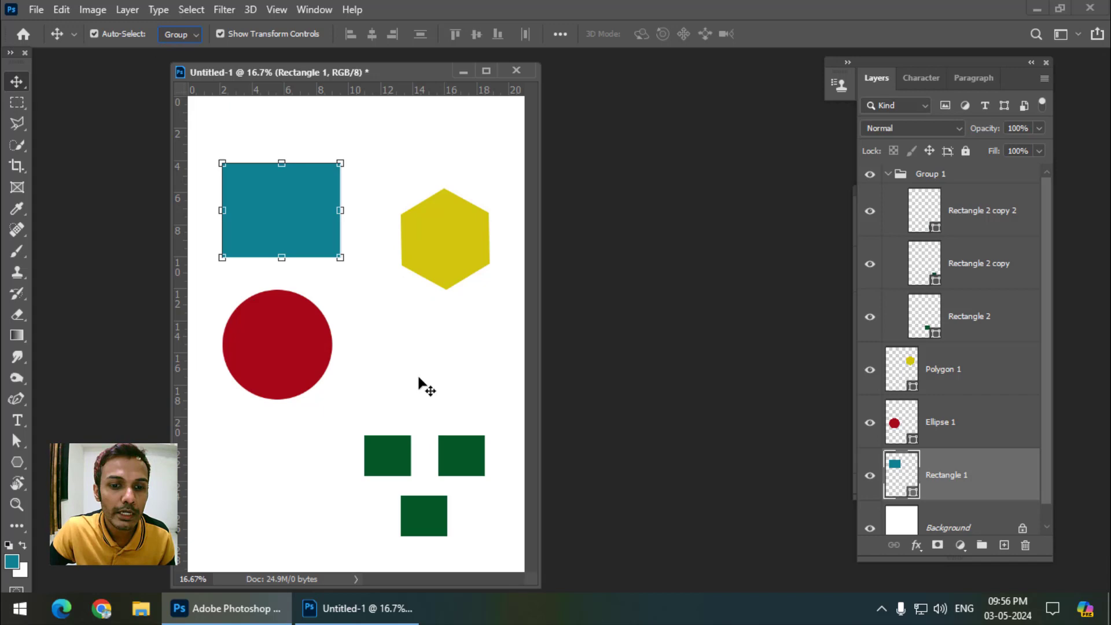
pyautogui.moveTo(397, 468)
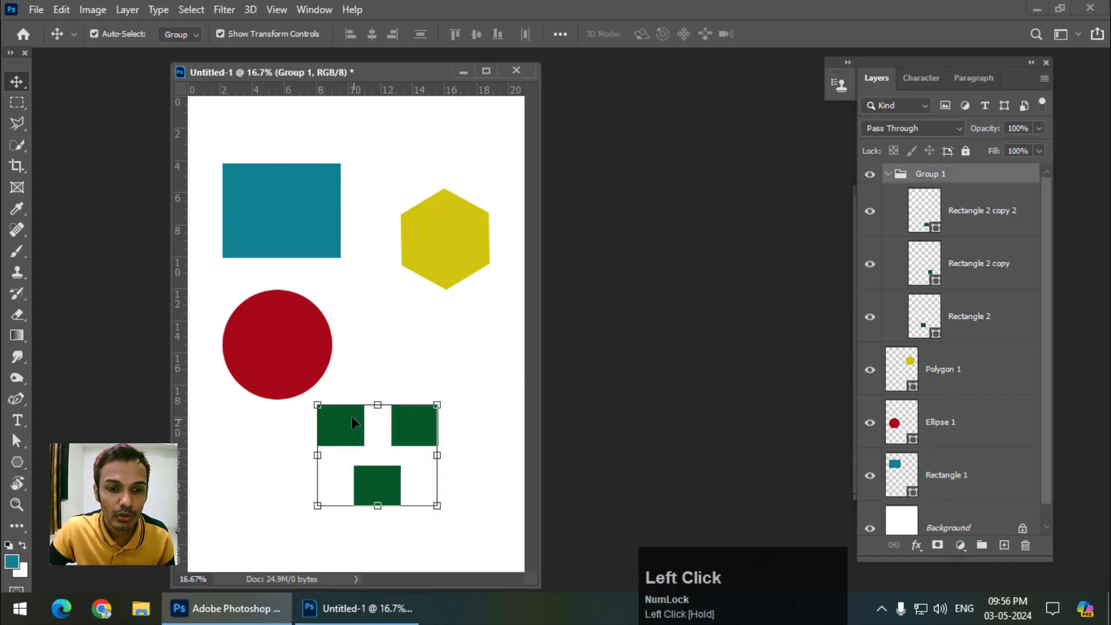
pyautogui.moveTo(354, 423); pyautogui.dragTo(372, 450)
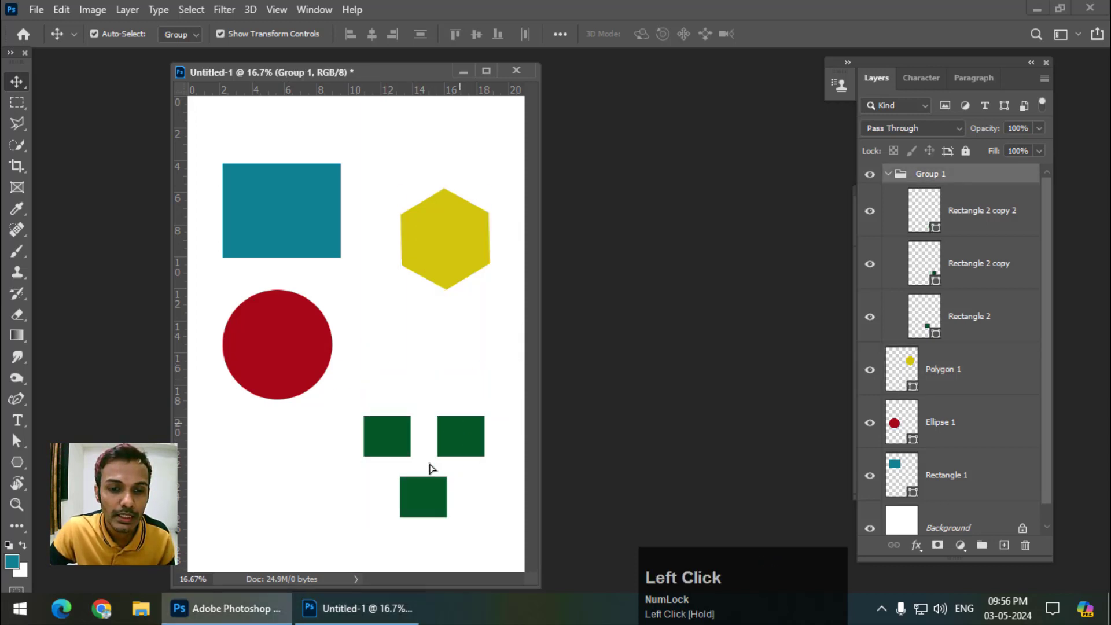
pyautogui.click(423, 437)
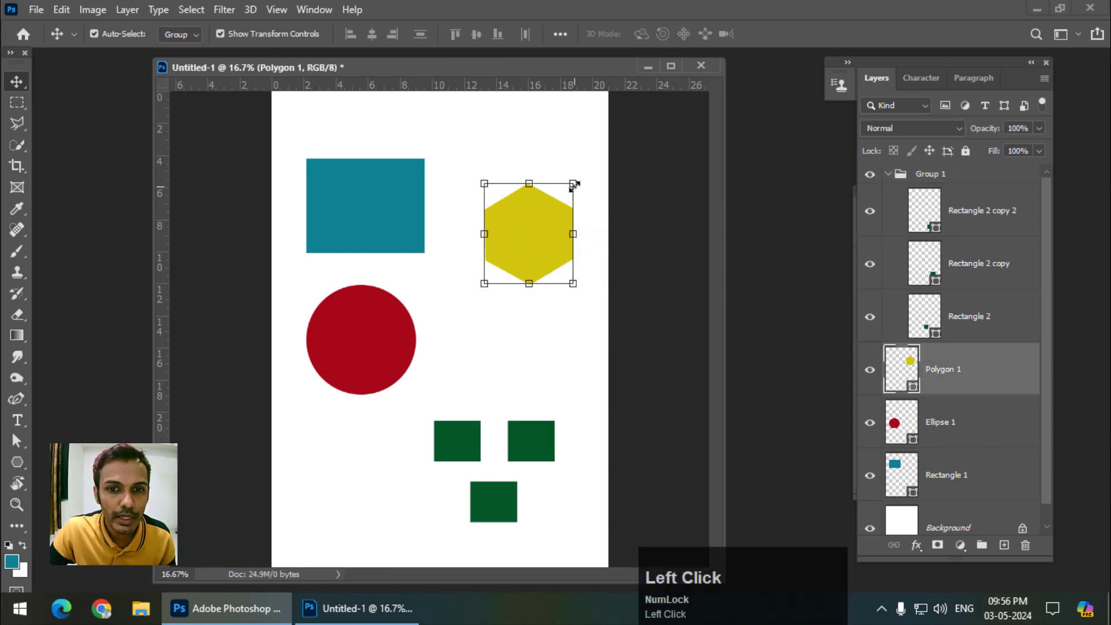
# Step: Move the yellow hexagon over the red circle, slide it aside, then back
pyautogui.moveTo(528, 233); pyautogui.dragTo(361, 355)
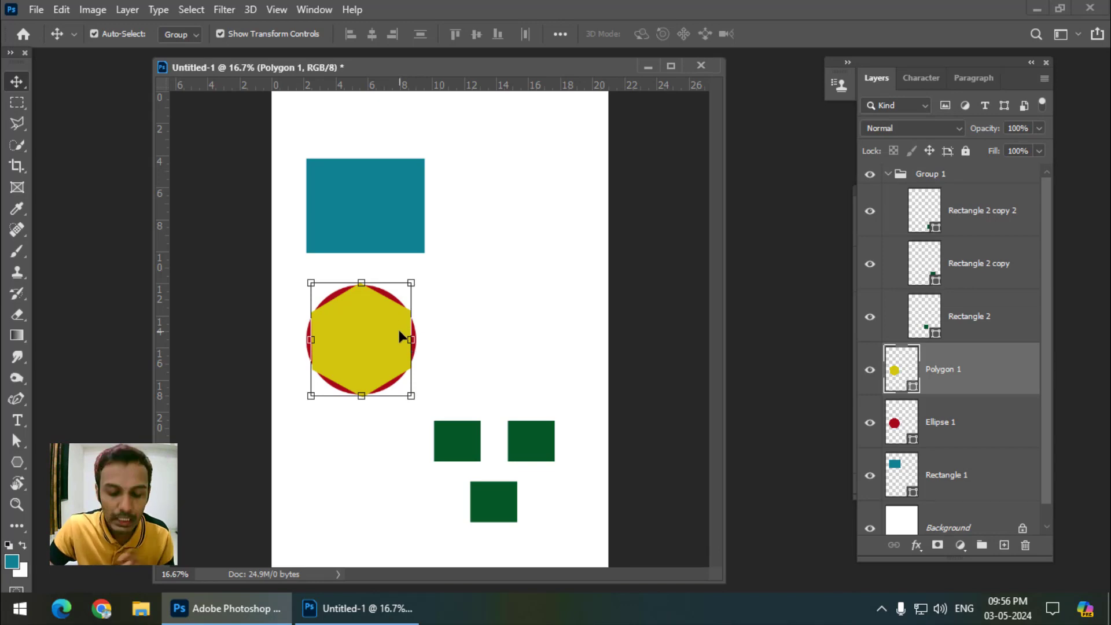
pyautogui.press('Enter')
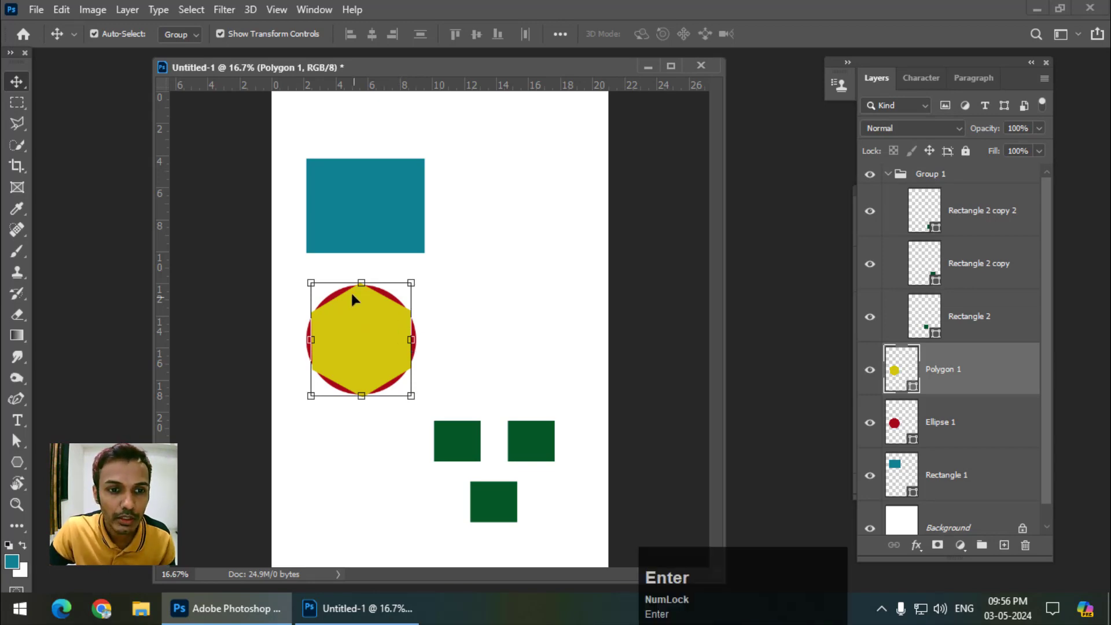
pyautogui.moveTo(379, 326)
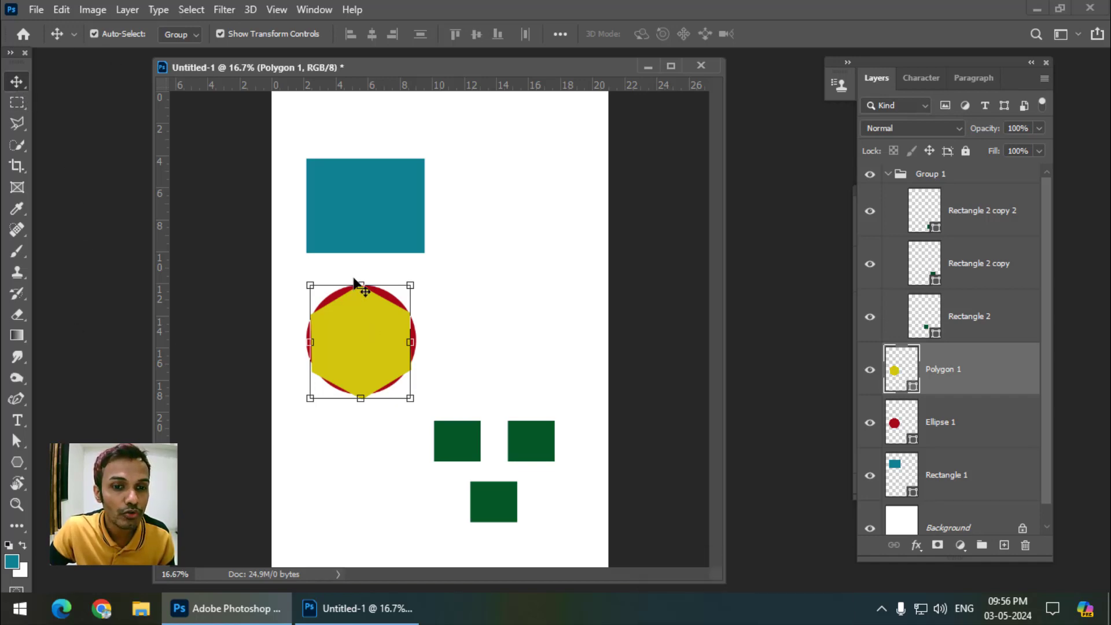
pyautogui.moveTo(360, 341); pyautogui.dragTo(466, 341)
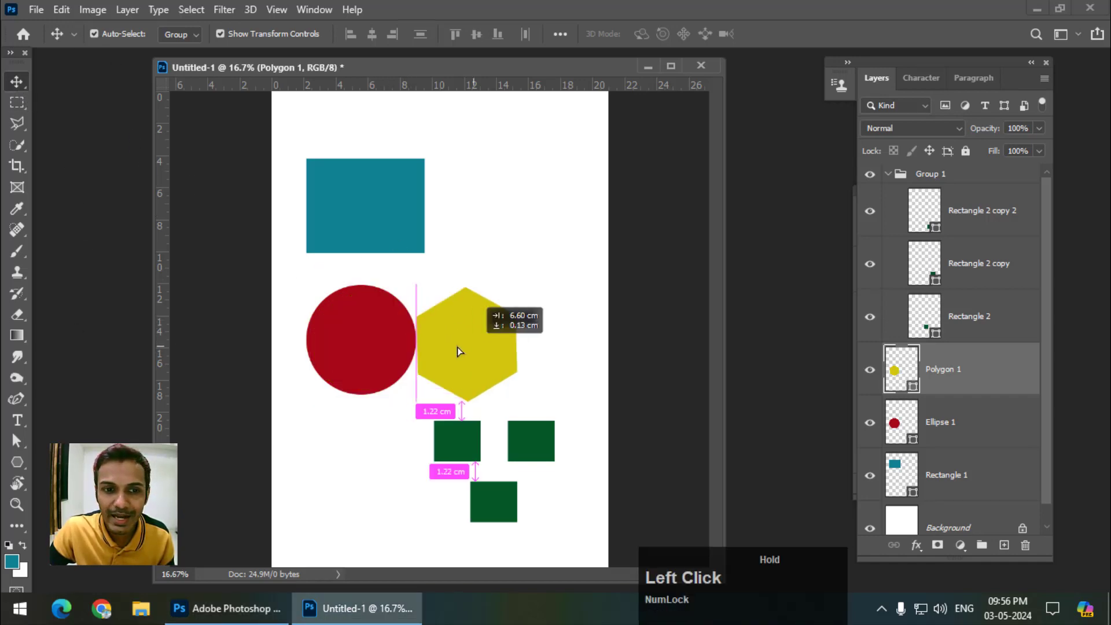
pyautogui.moveTo(468, 347); pyautogui.dragTo(357, 344)
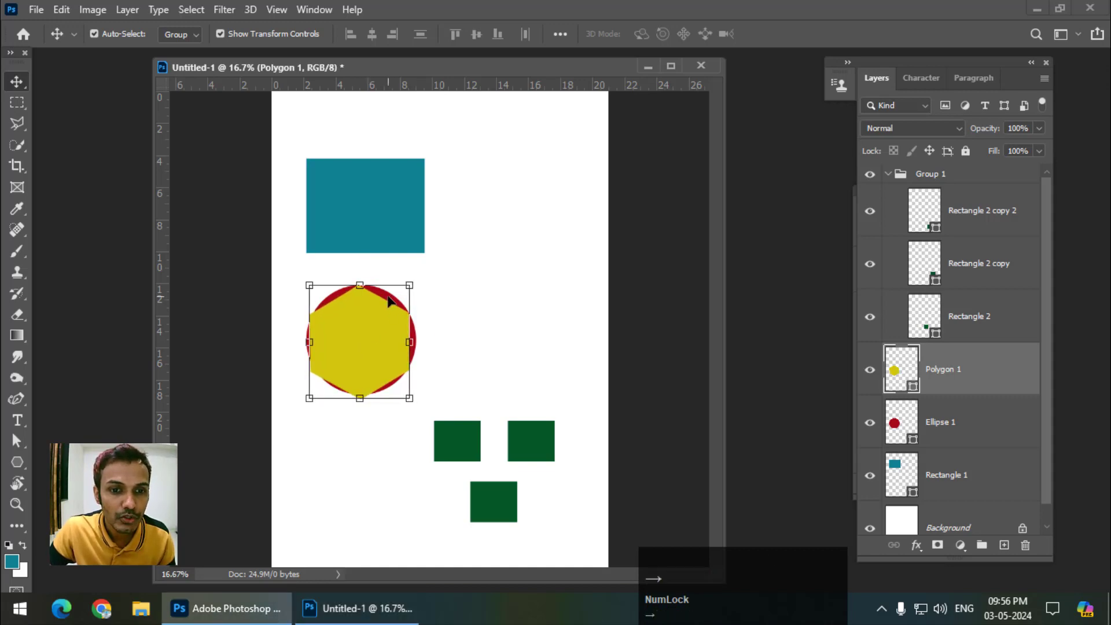
# Step: Undo a move, pick Ellipse 1 then Polygon 1 via right-click, and drag the hexagon onto the rectangle
pyautogui.rightClick(388, 301)
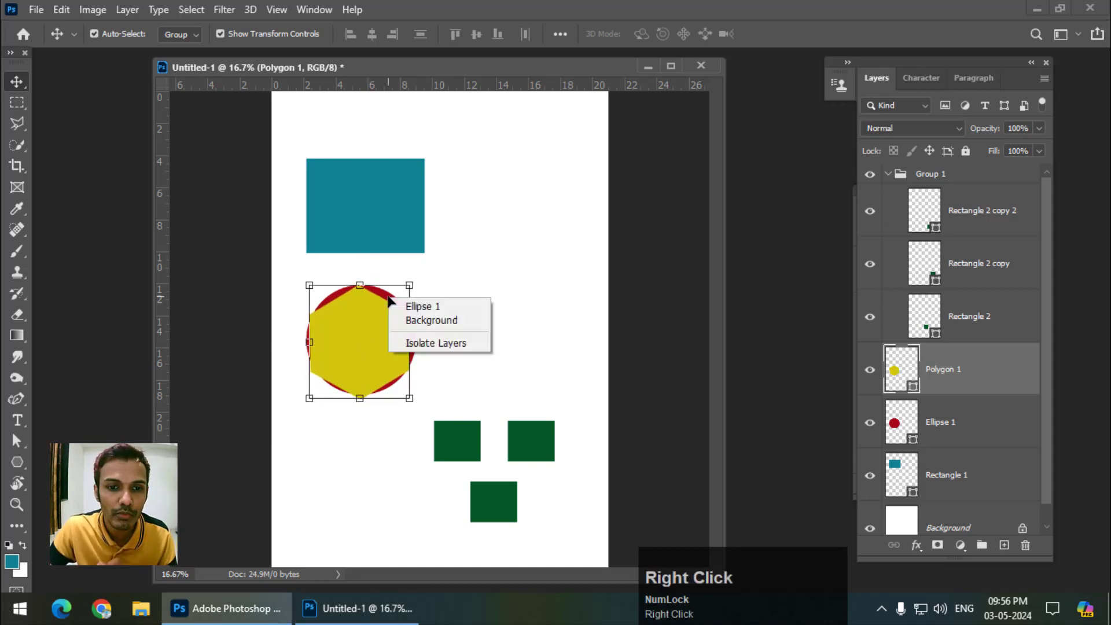
pyautogui.click(423, 306)
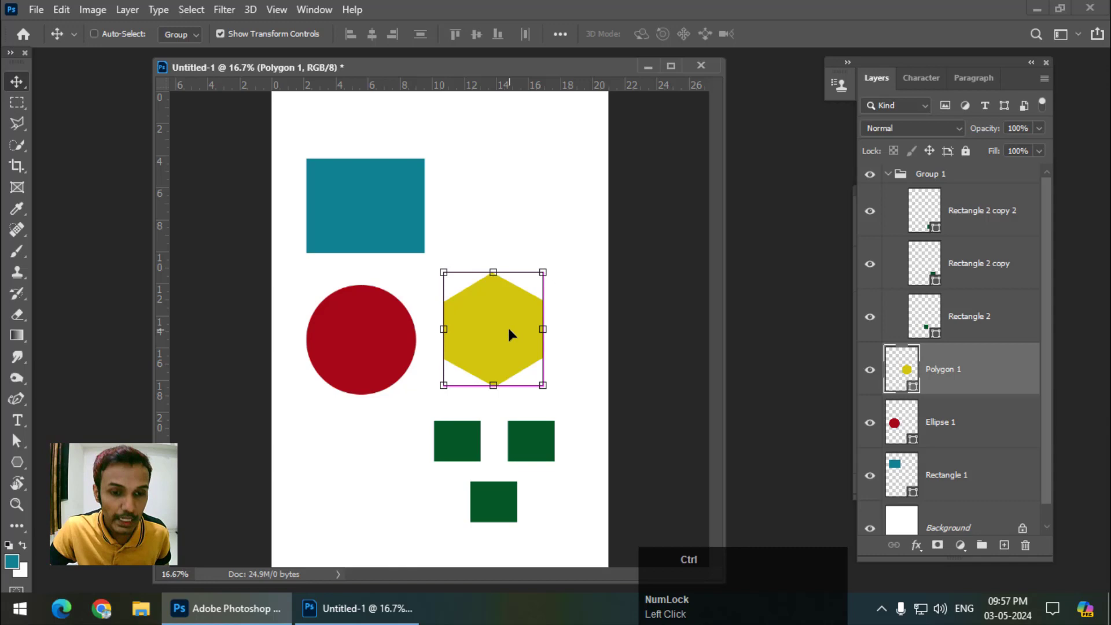
pyautogui.press('ctrl+z')
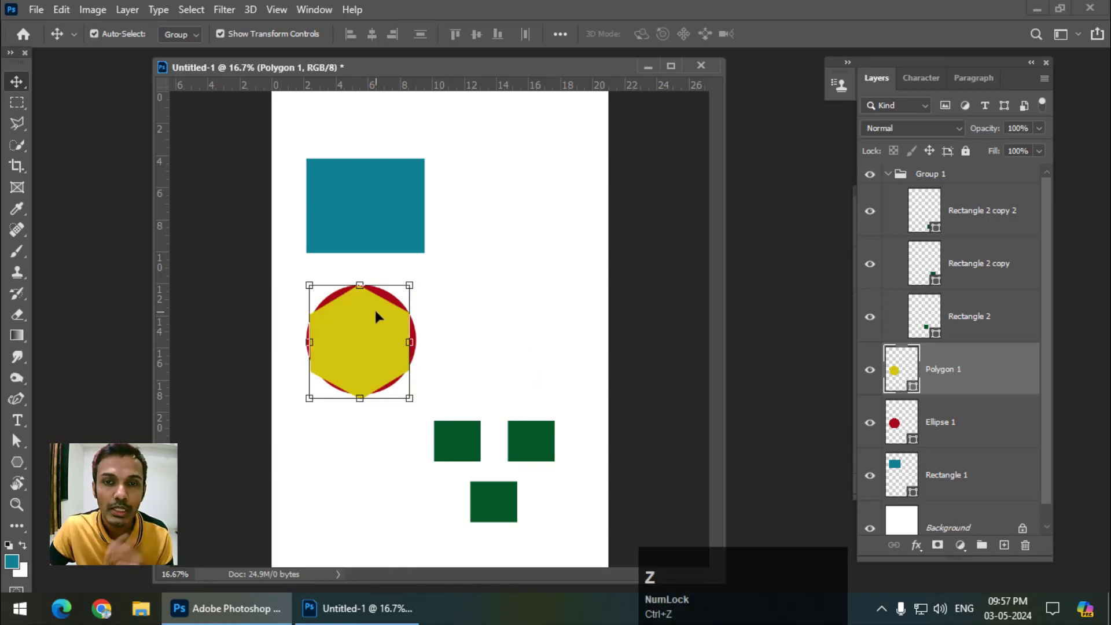
pyautogui.rightClick(379, 316)
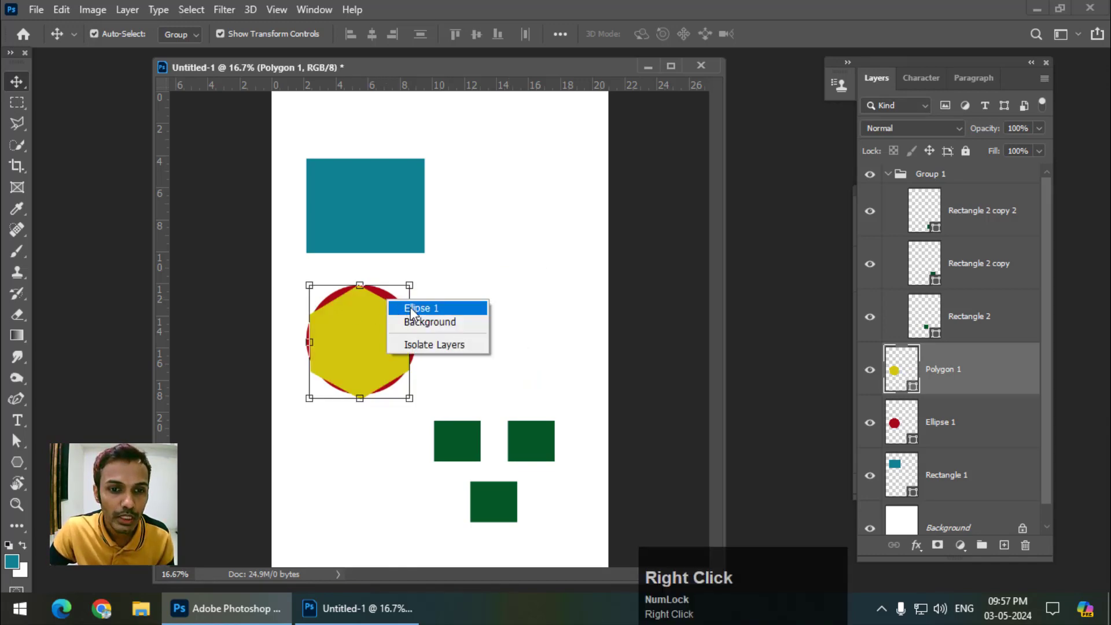
pyautogui.click(420, 310)
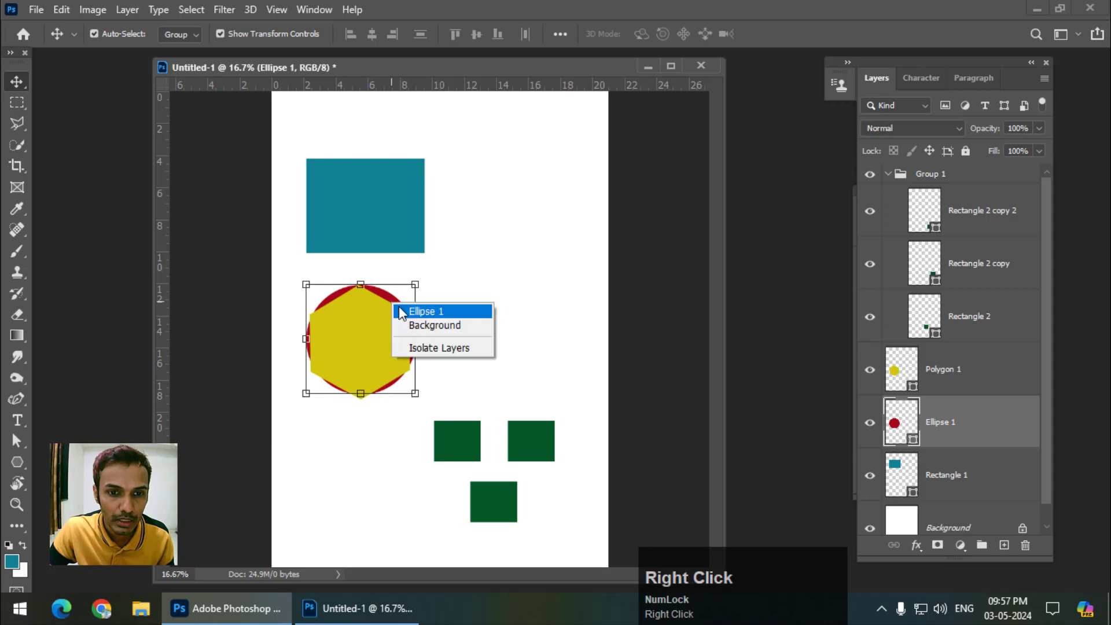
pyautogui.click(426, 311)
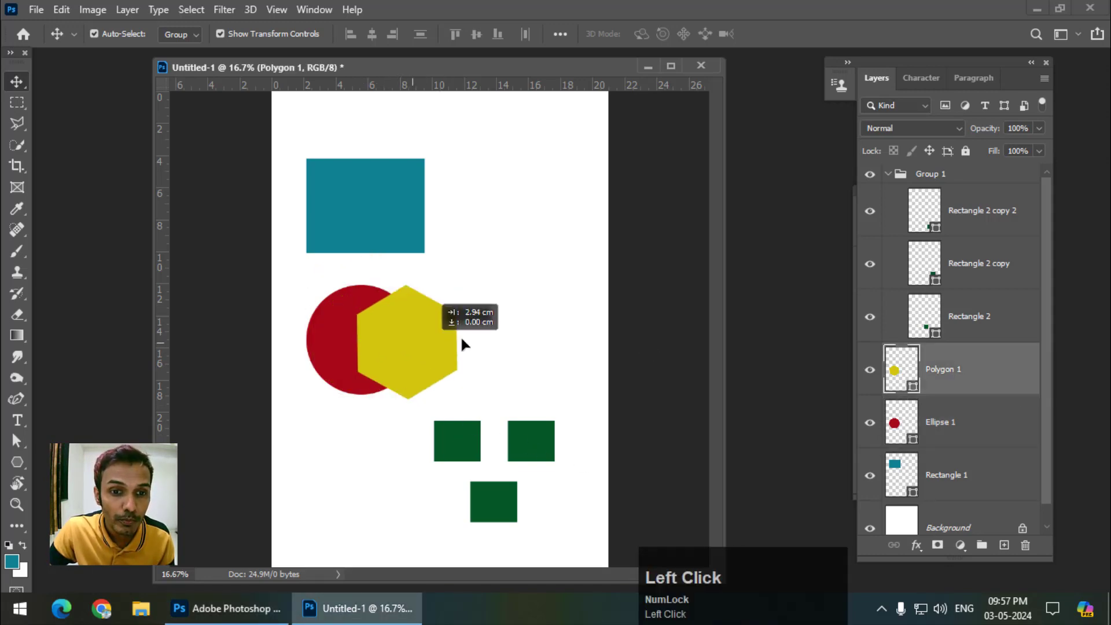
pyautogui.moveTo(464, 345); pyautogui.dragTo(388, 343)
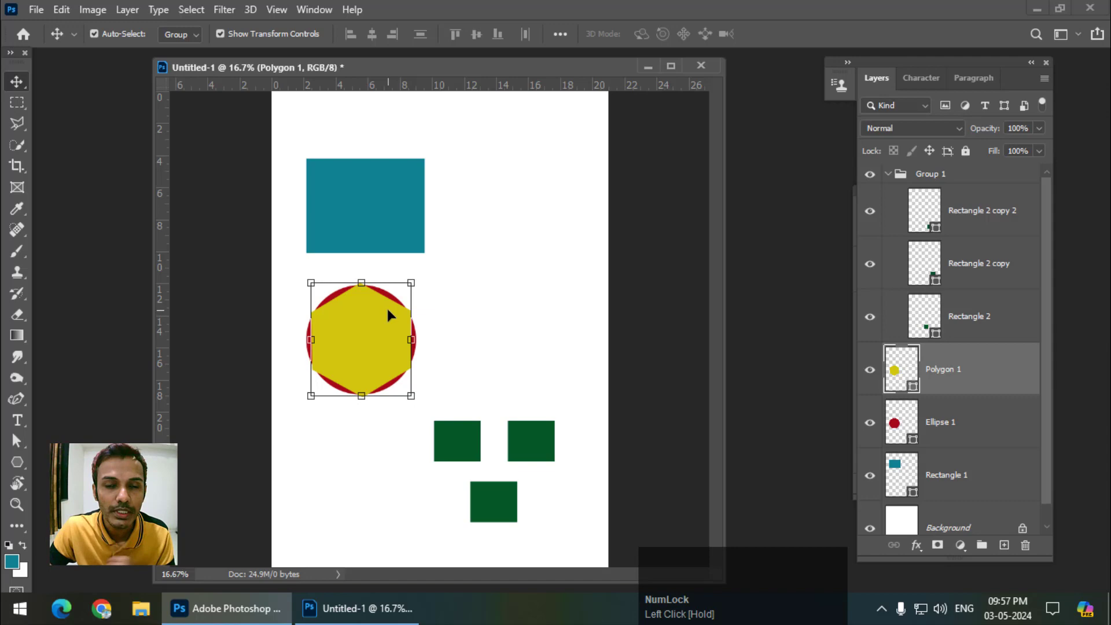
pyautogui.moveTo(381, 326)
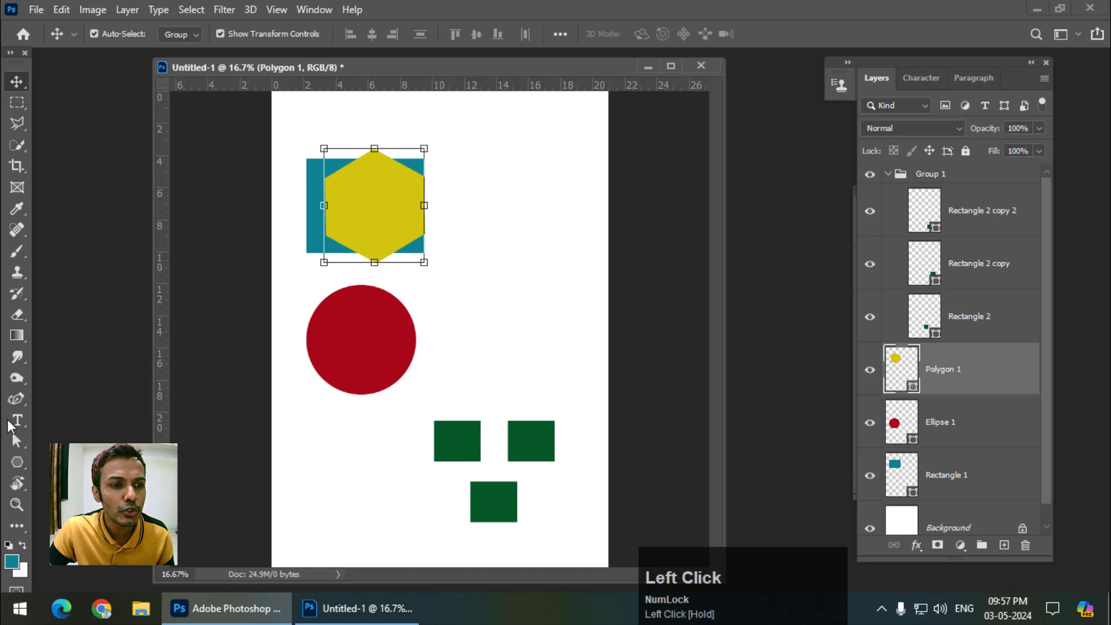
# Step: Add GRAPHICS text in purple Poppins Bold across the upper green squares
pyautogui.click(17, 419)
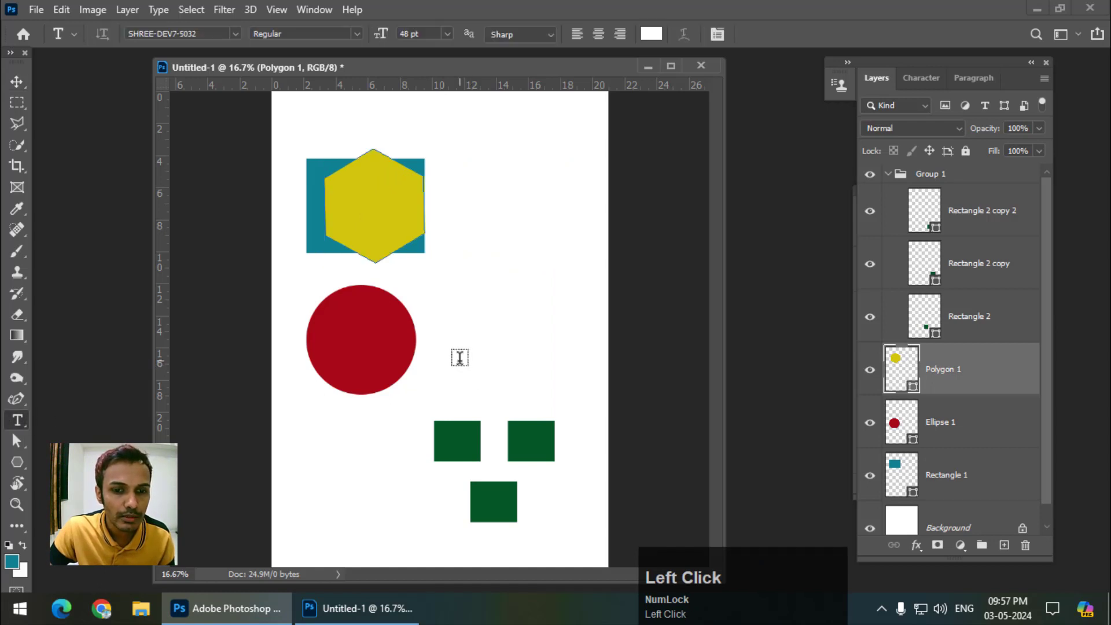
pyautogui.write('डीशा')
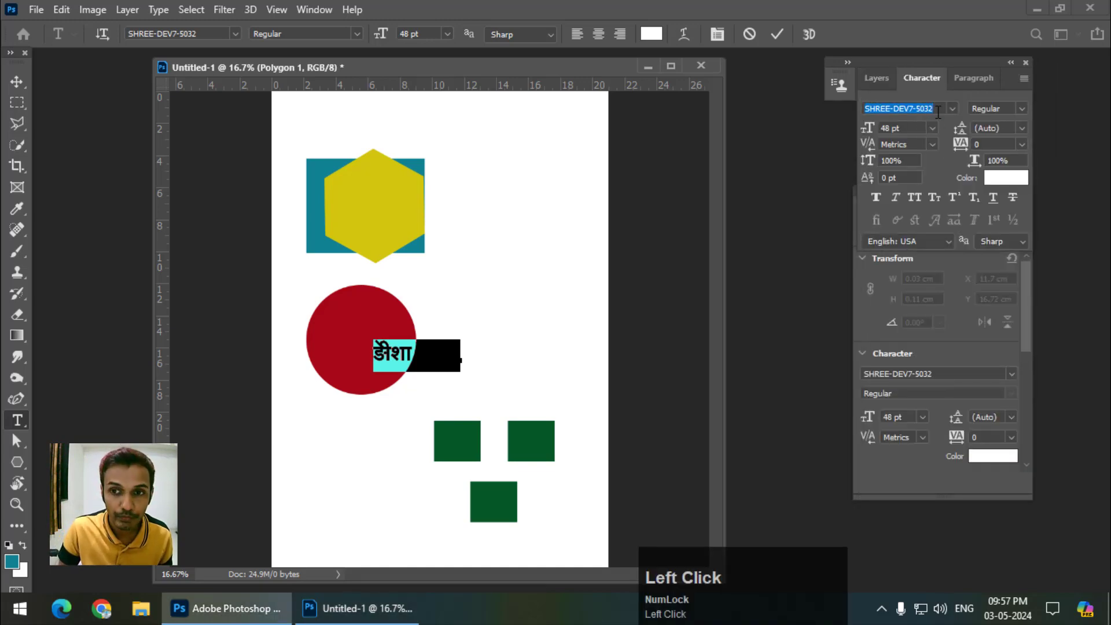
pyautogui.write('poppins')
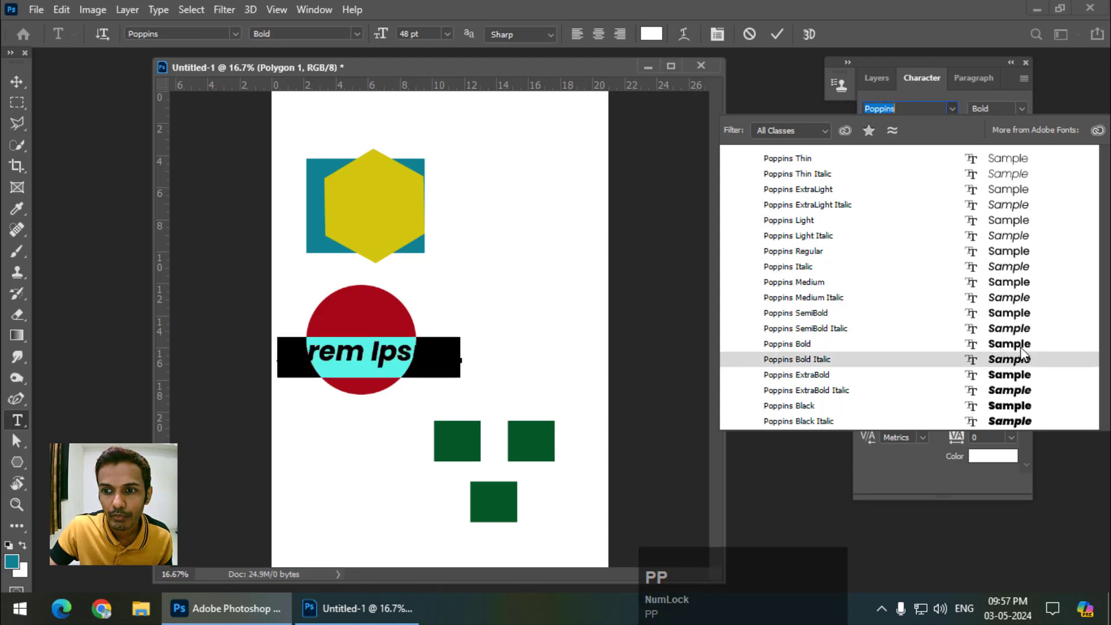
pyautogui.click(666, 307)
pyautogui.write('GRAP')
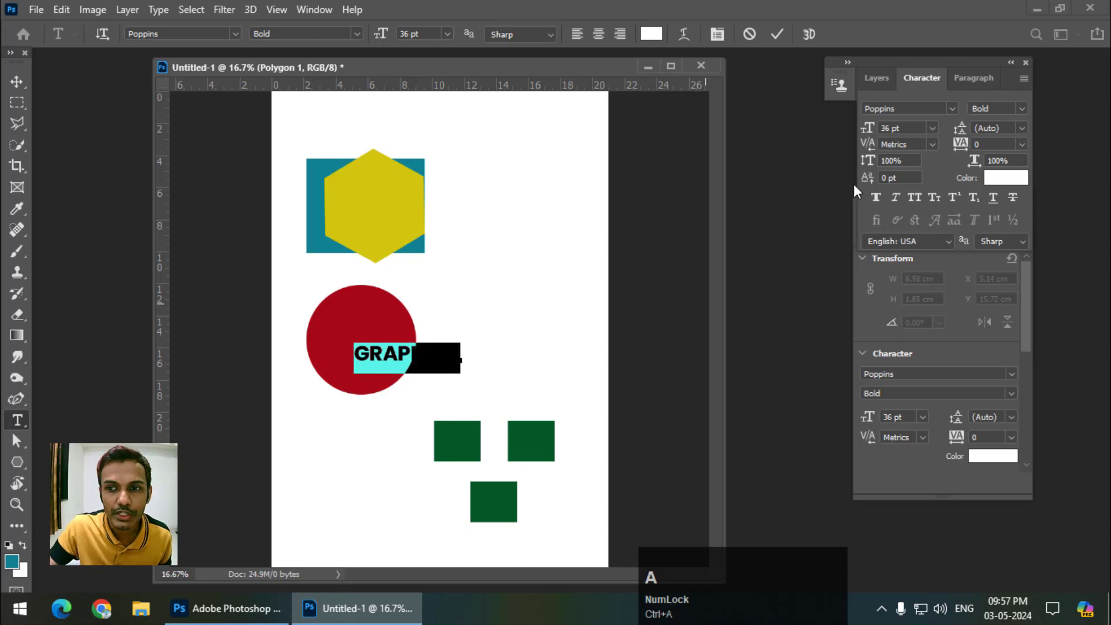
pyautogui.click(1005, 177)
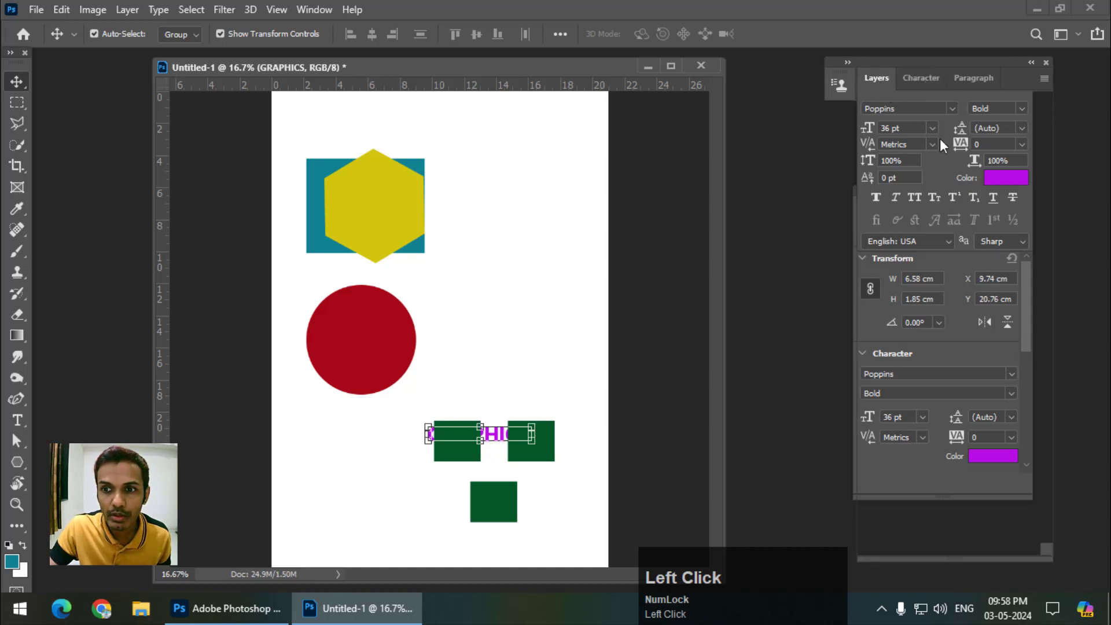
pyautogui.click(877, 78)
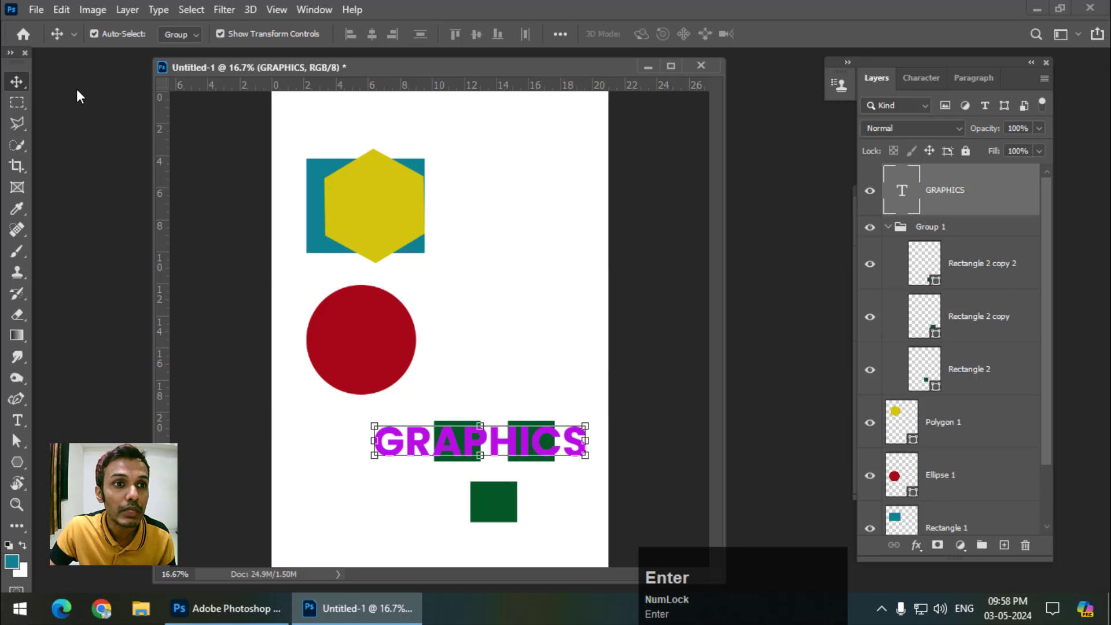
# Step: Select the GRAPHICS layer and drag the text up onto the red circle's right side
pyautogui.rightClick(466, 450)
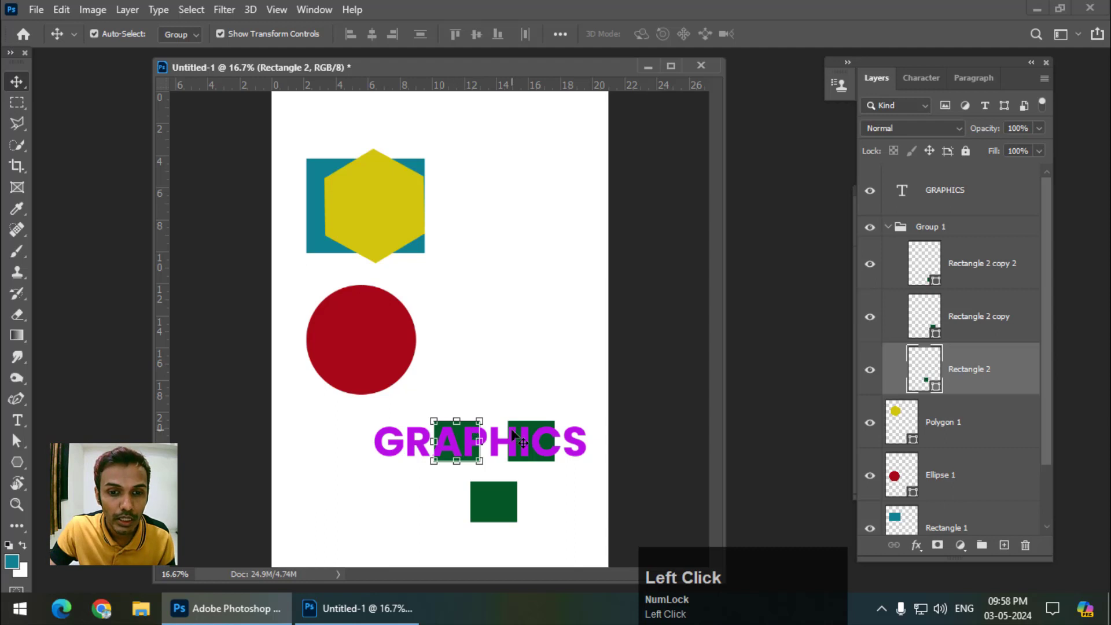
pyautogui.moveTo(514, 438)
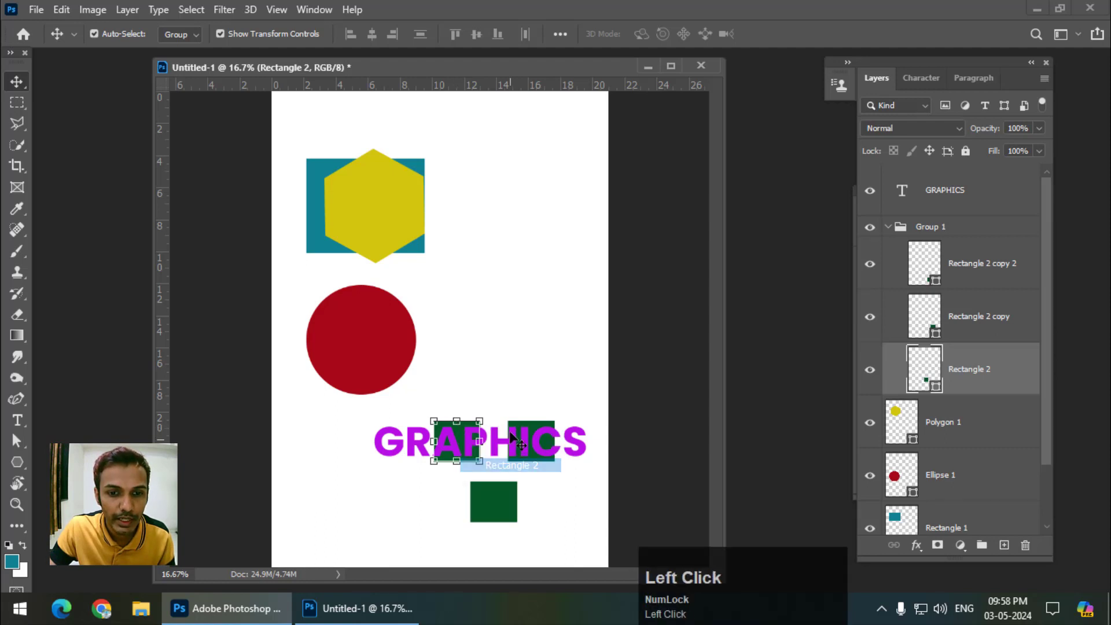
pyautogui.click(979, 316)
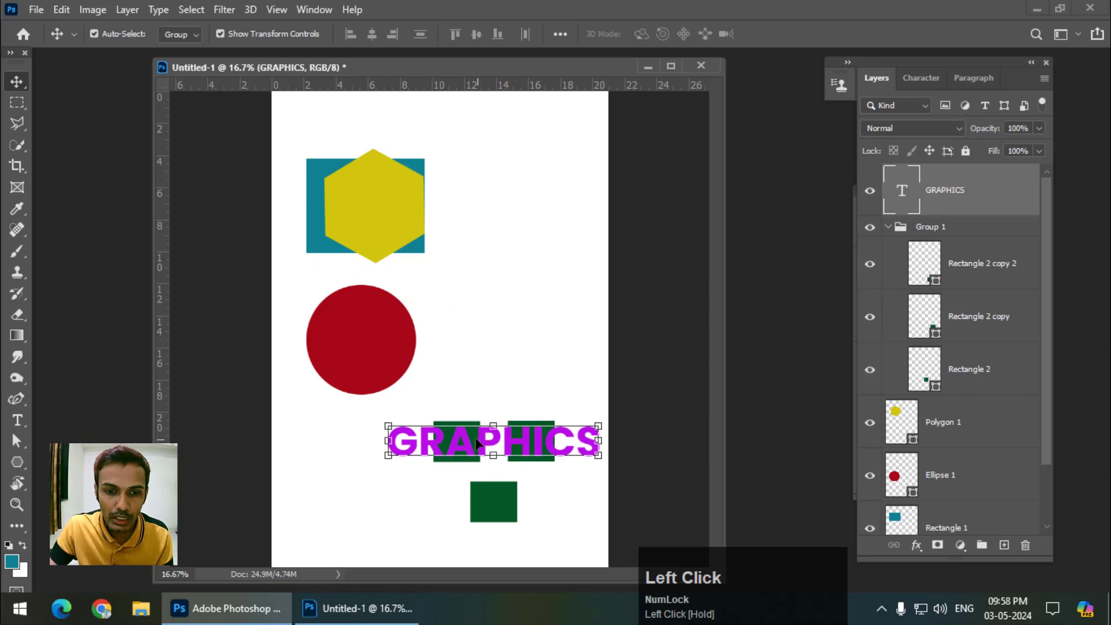
pyautogui.rightClick(479, 441)
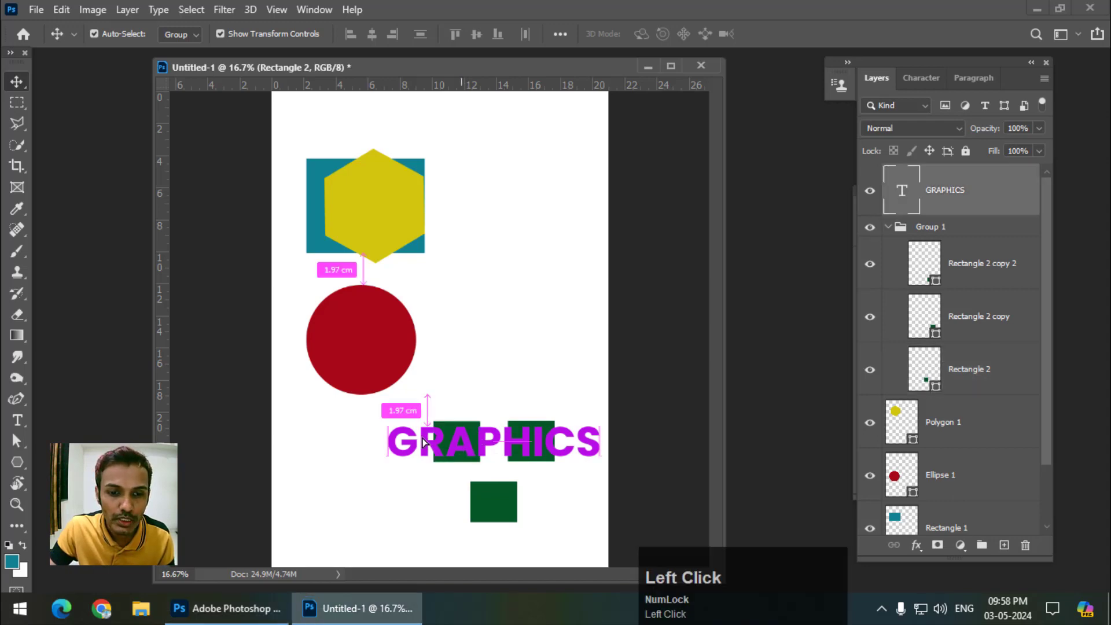
pyautogui.click(492, 441)
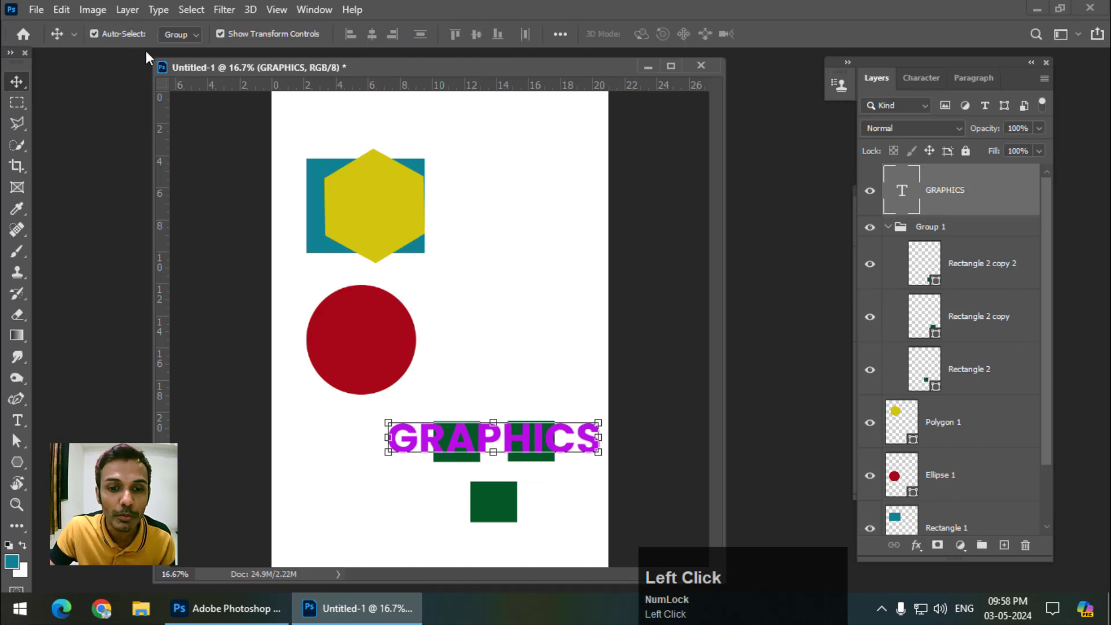
pyautogui.moveTo(493, 437); pyautogui.dragTo(480, 344)
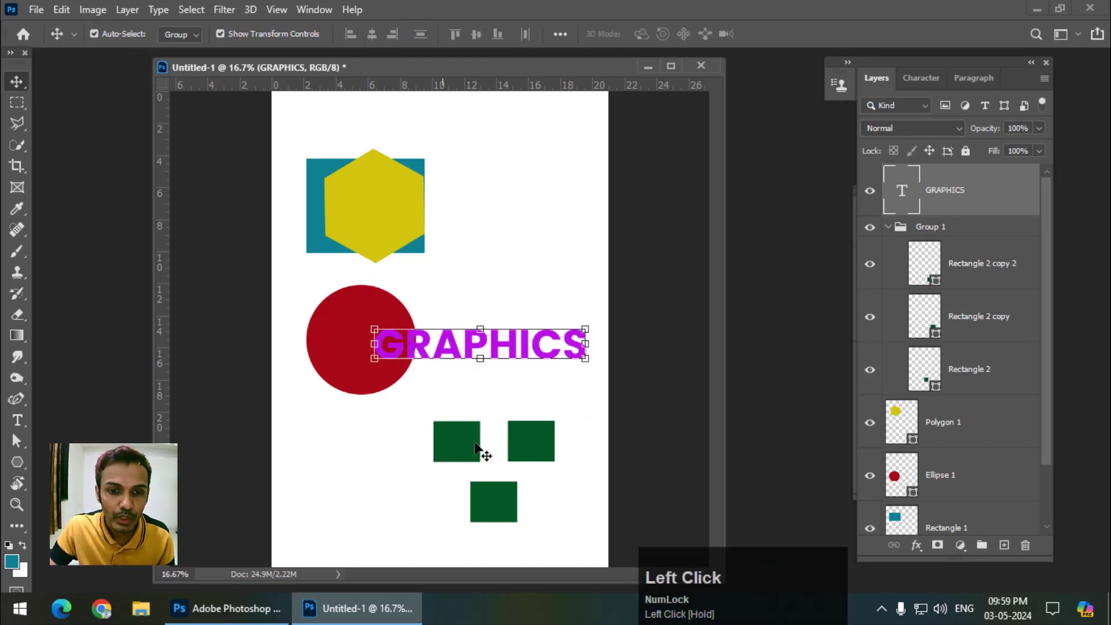
# Step: Keep Auto-Select on Group, choose Group 1 from the context menu, and drag the squares lower
pyautogui.click(178, 33)
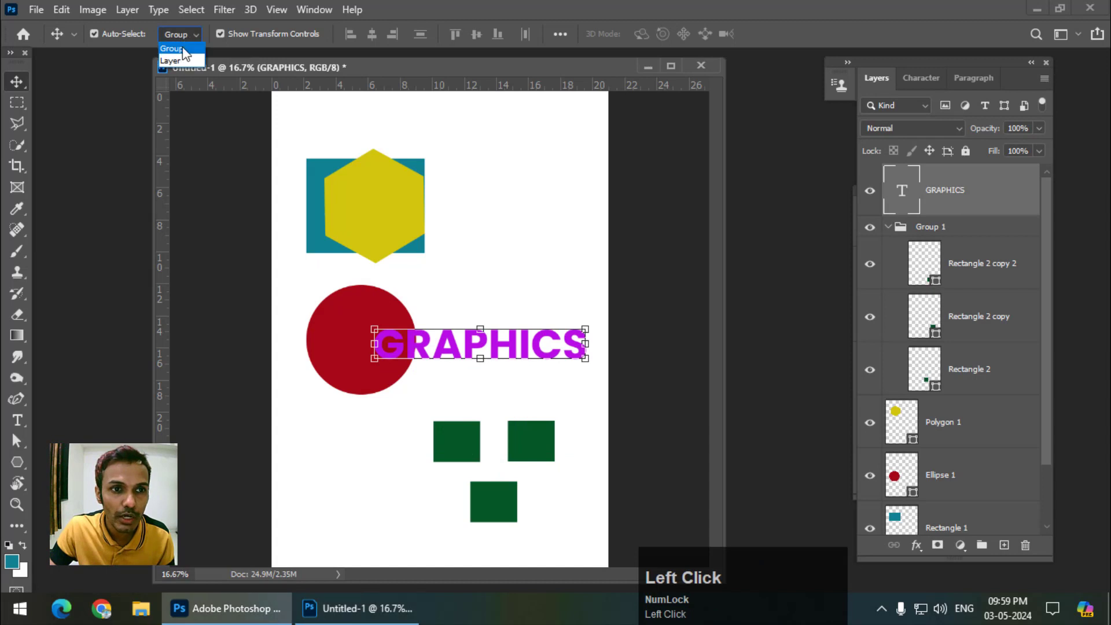
pyautogui.click(170, 48)
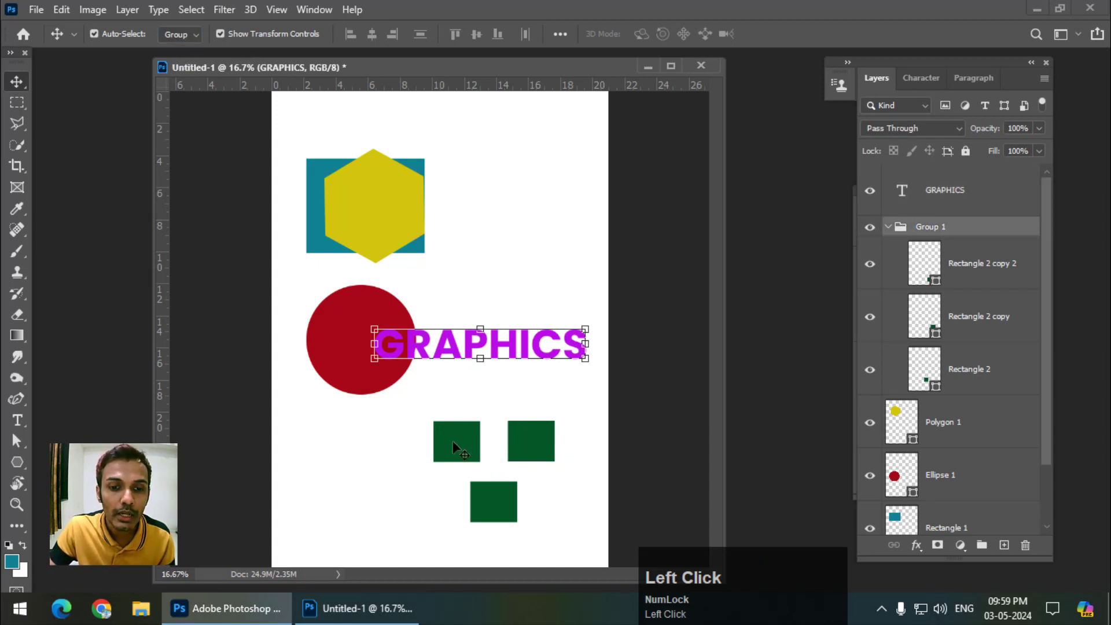
pyautogui.rightClick(457, 441)
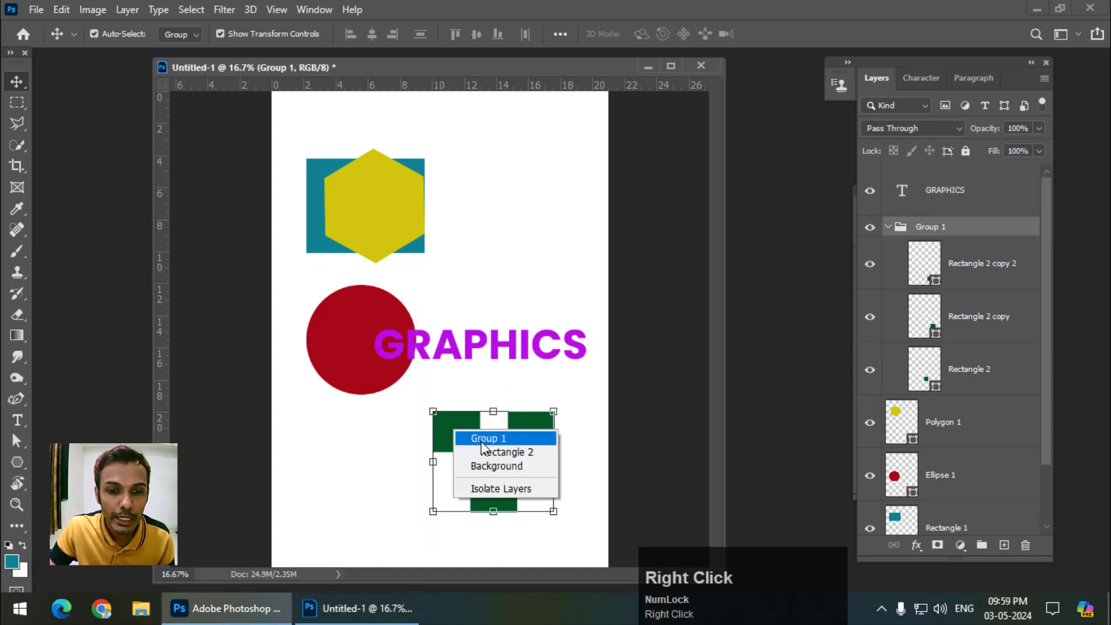
pyautogui.click(507, 451)
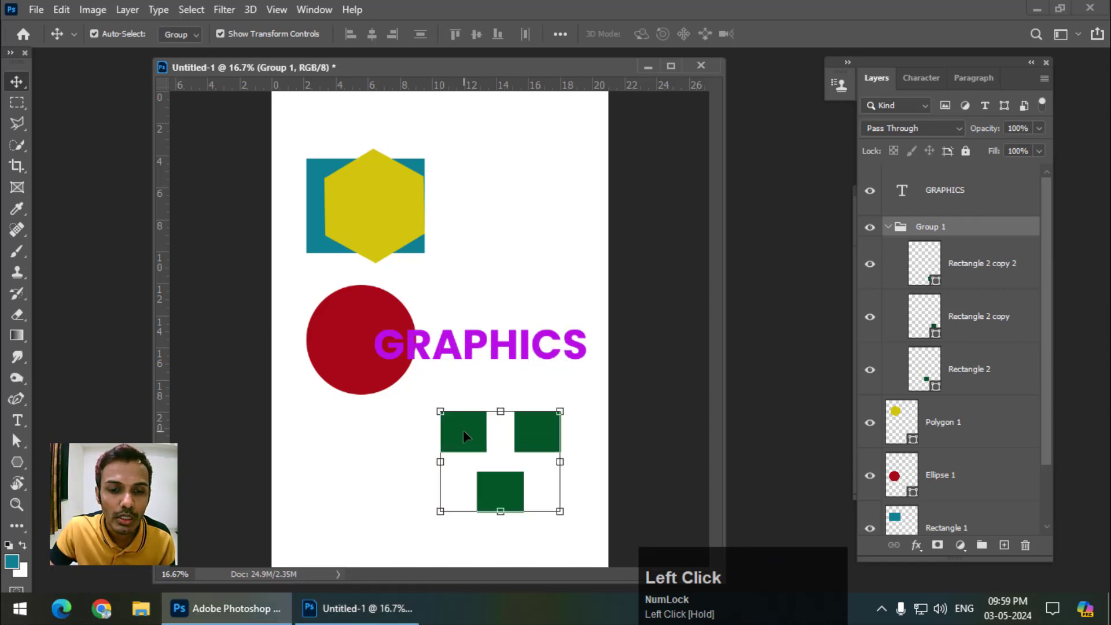
pyautogui.moveTo(464, 432); pyautogui.dragTo(457, 457)
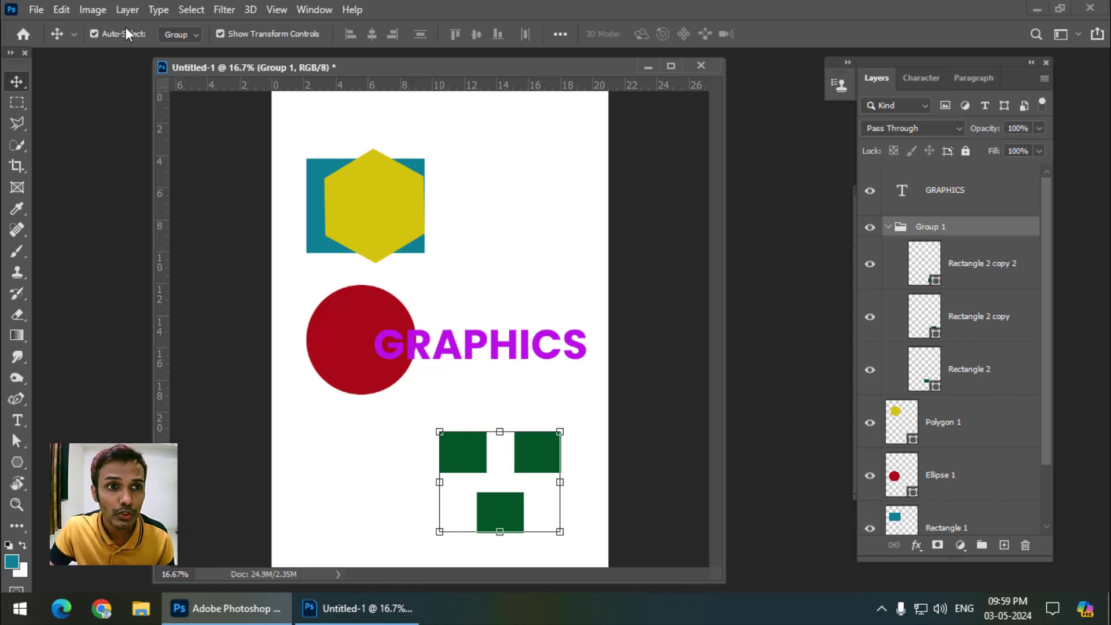
pyautogui.moveTo(149, 54)
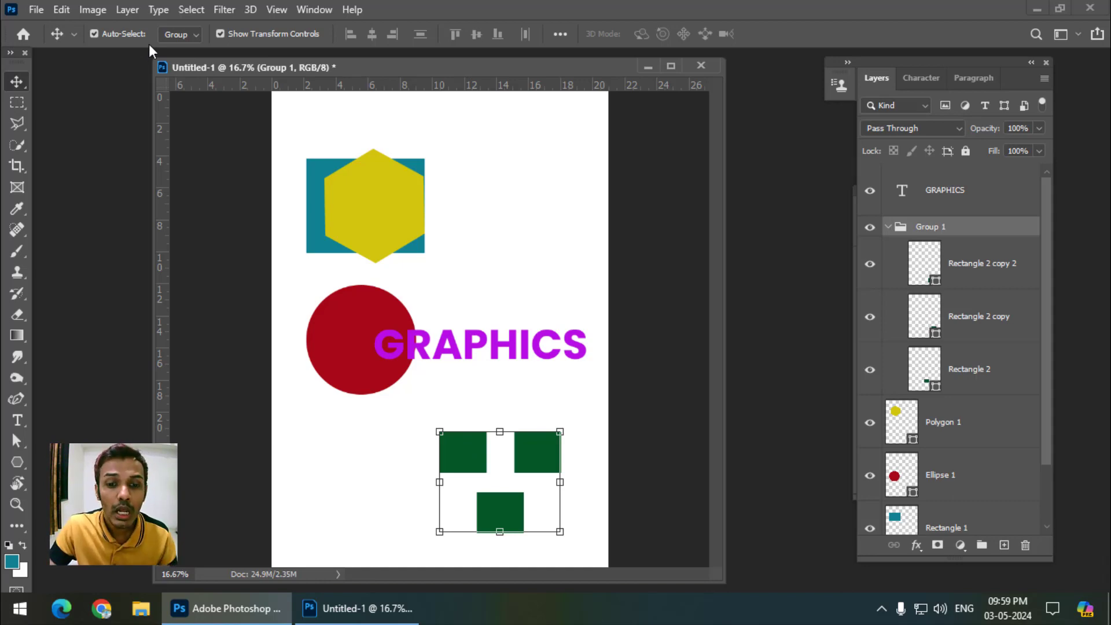
pyautogui.moveTo(283, 155)
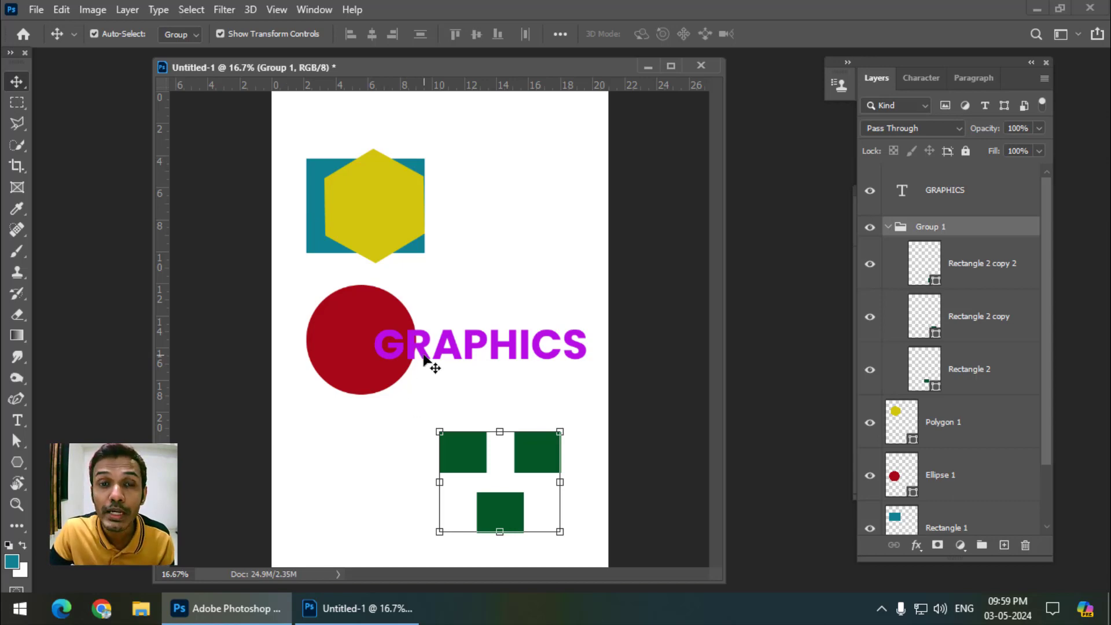
pyautogui.moveTo(115, 41)
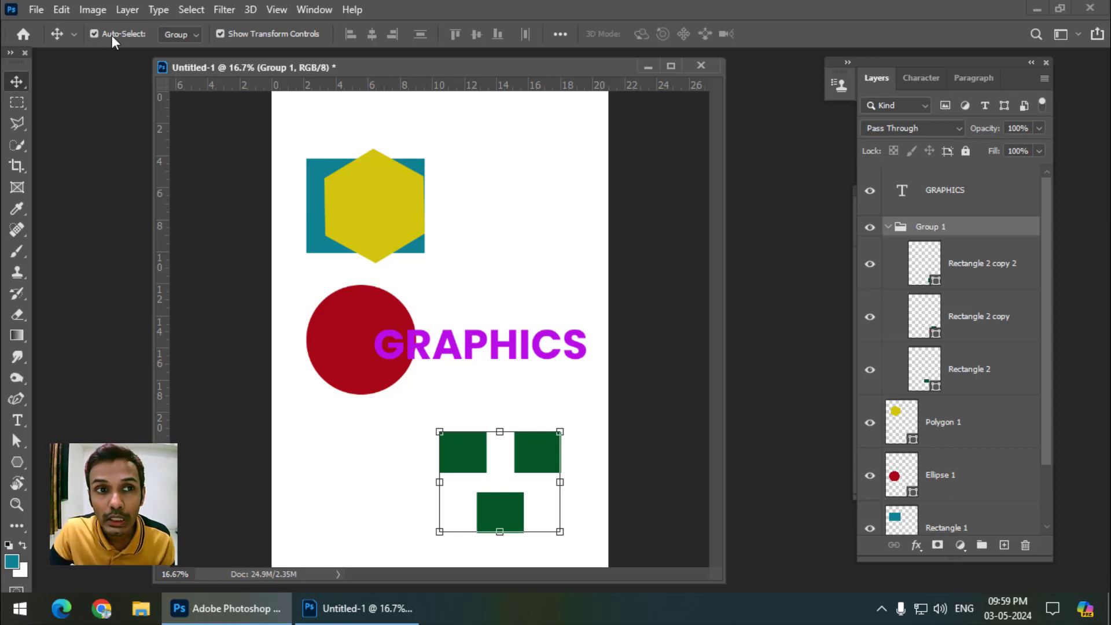
# Step: Turn off Auto-Select, pick a layer from the list, and disable Show Transform Controls
pyautogui.click(92, 34)
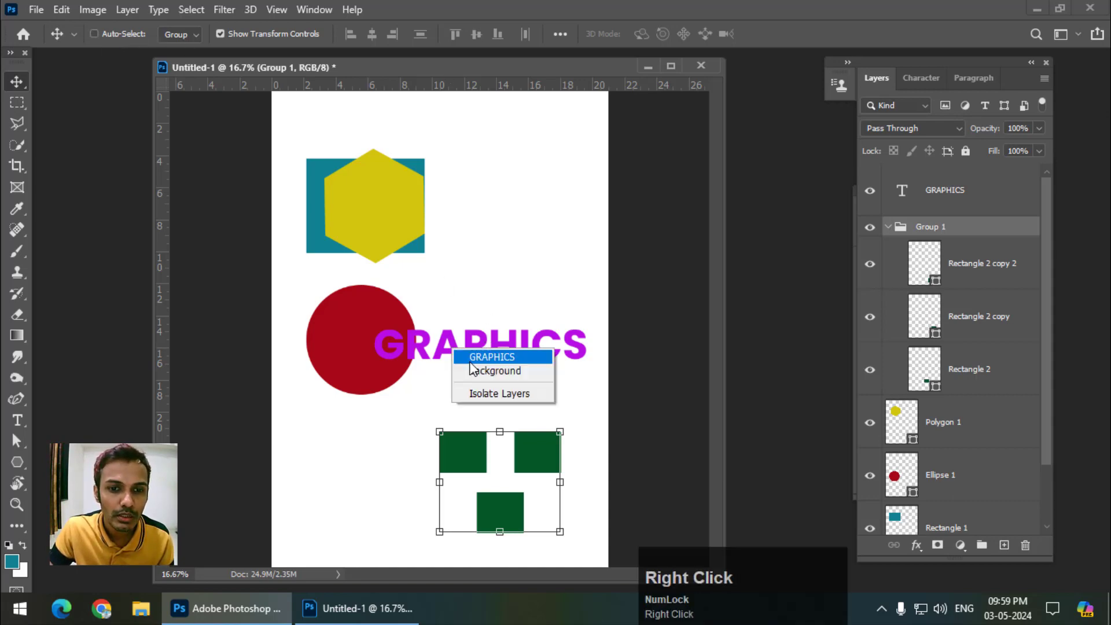
pyautogui.click(491, 356)
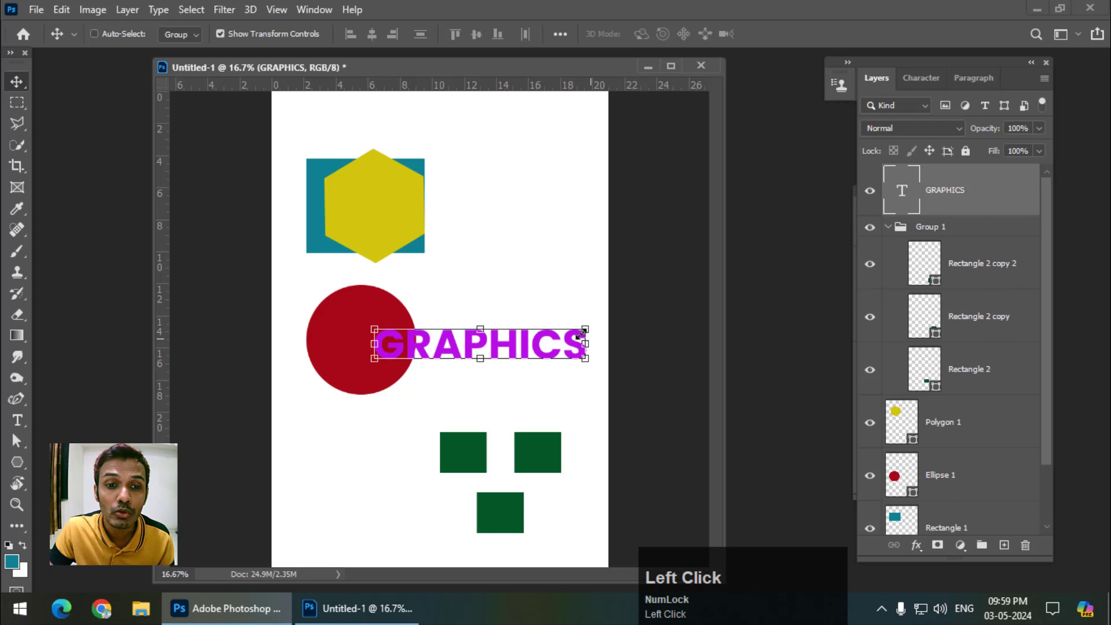
pyautogui.moveTo(820, 357)
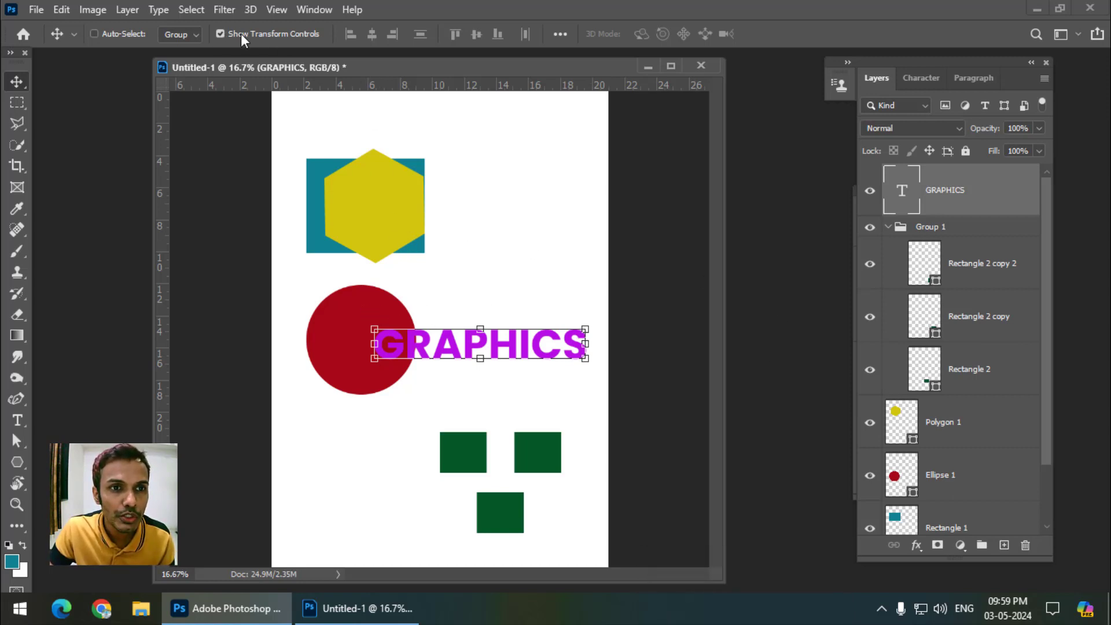
pyautogui.moveTo(347, 320)
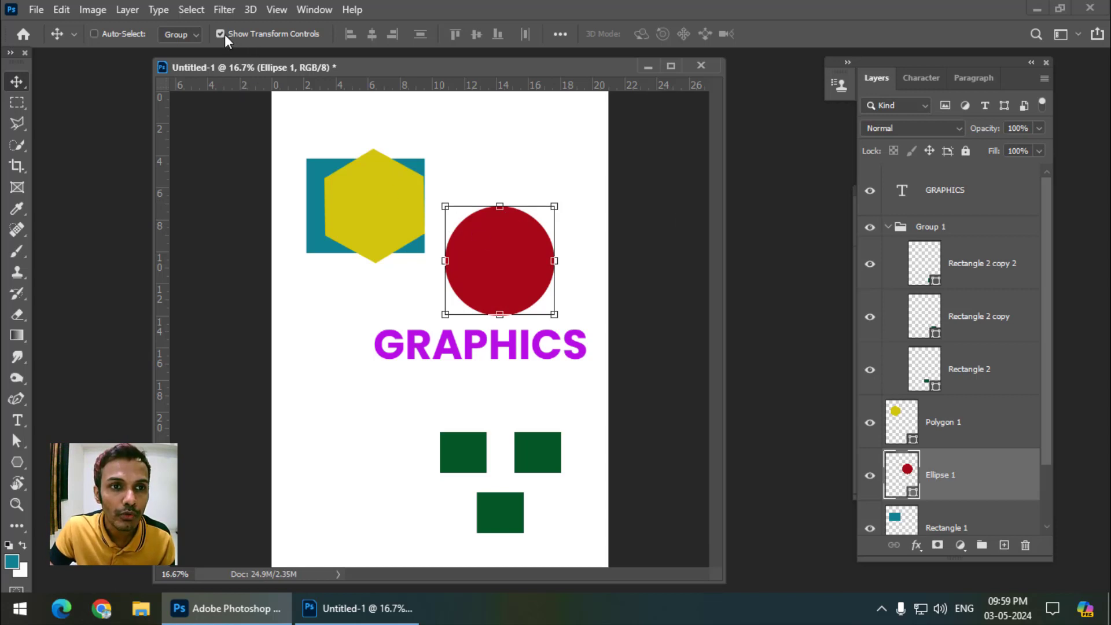
pyautogui.click(221, 34)
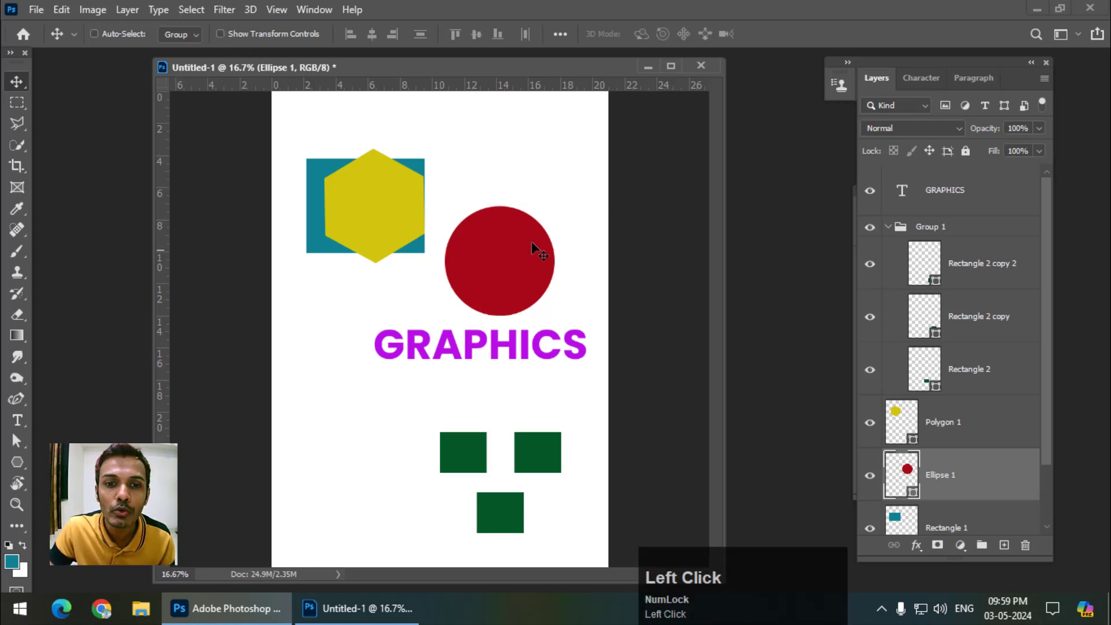